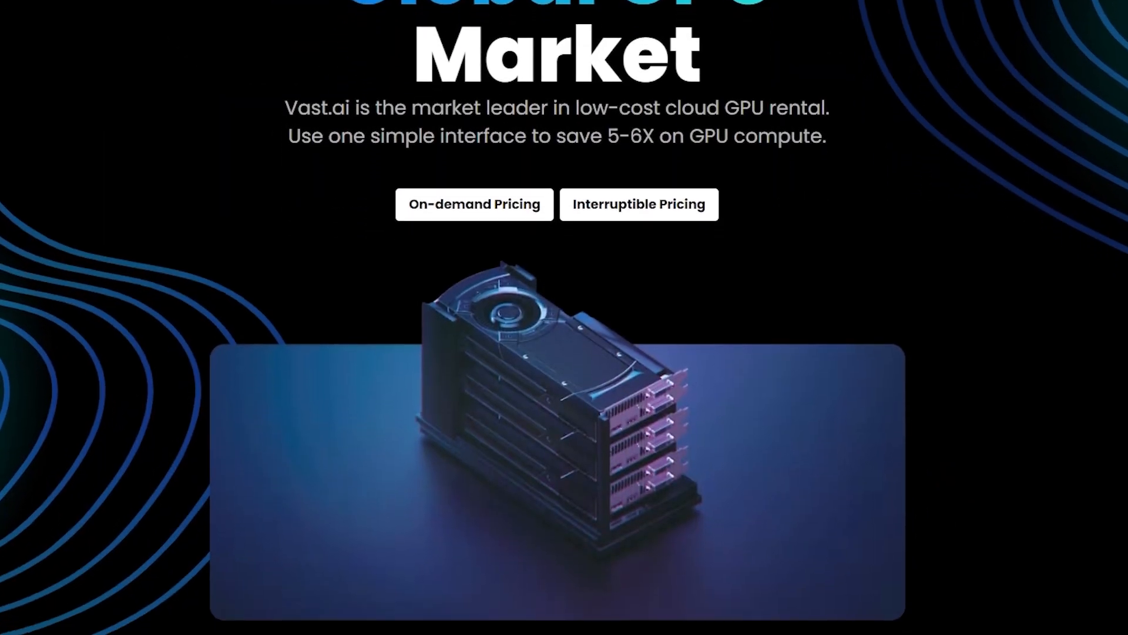
- Scroll down through the Billing page, then go to the Account page to reach the API Keys panel
scroll(down, 3)
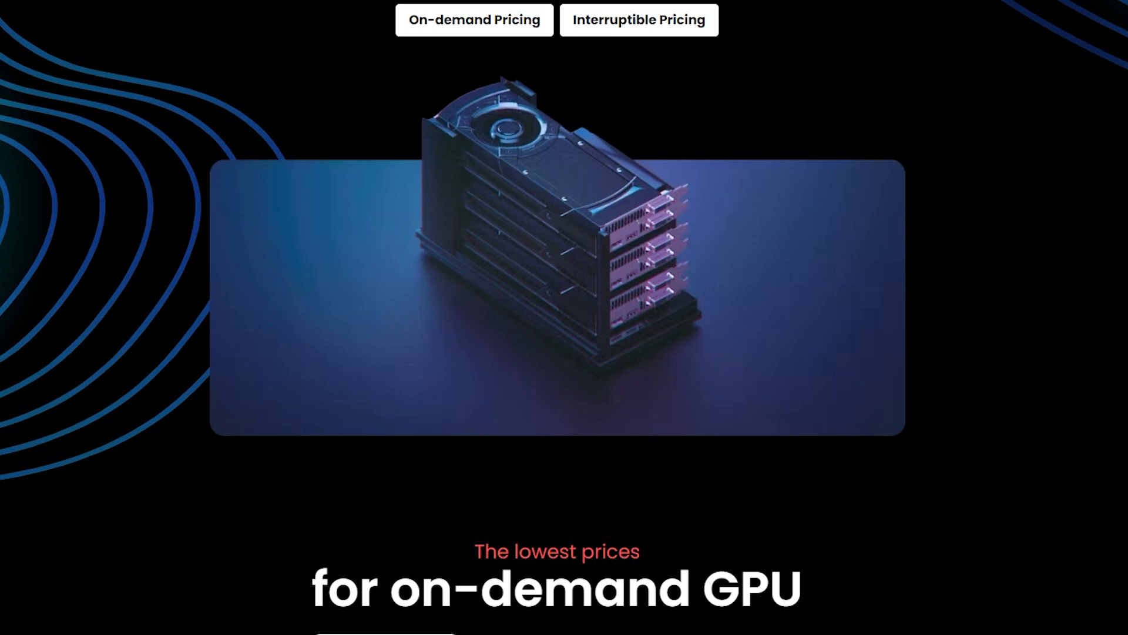
scroll(down, 3)
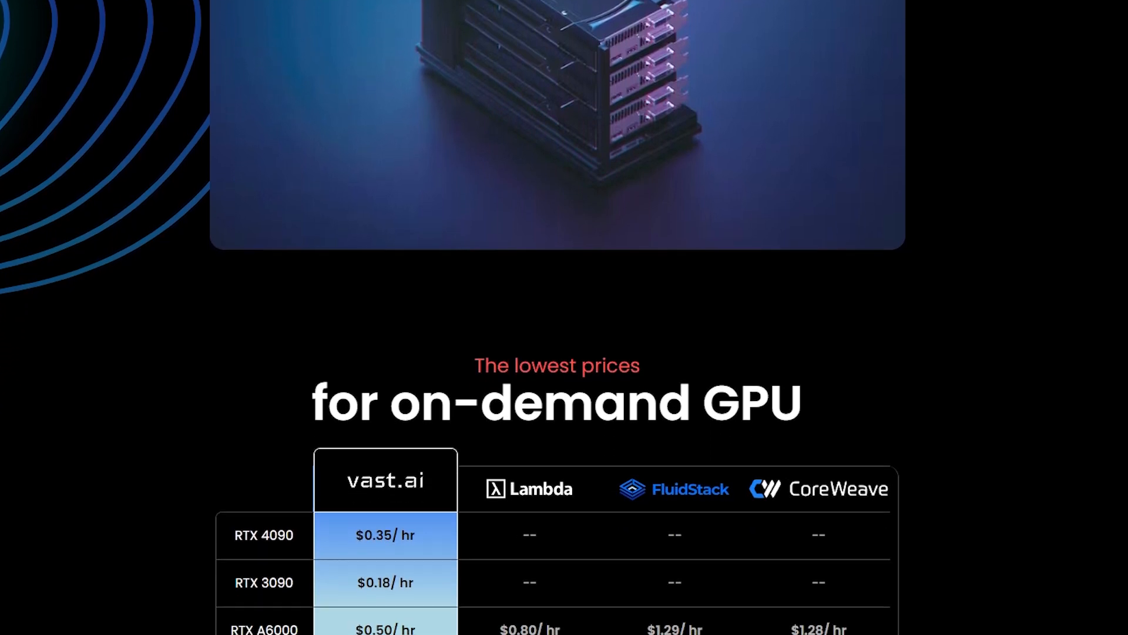
scroll(down, 3)
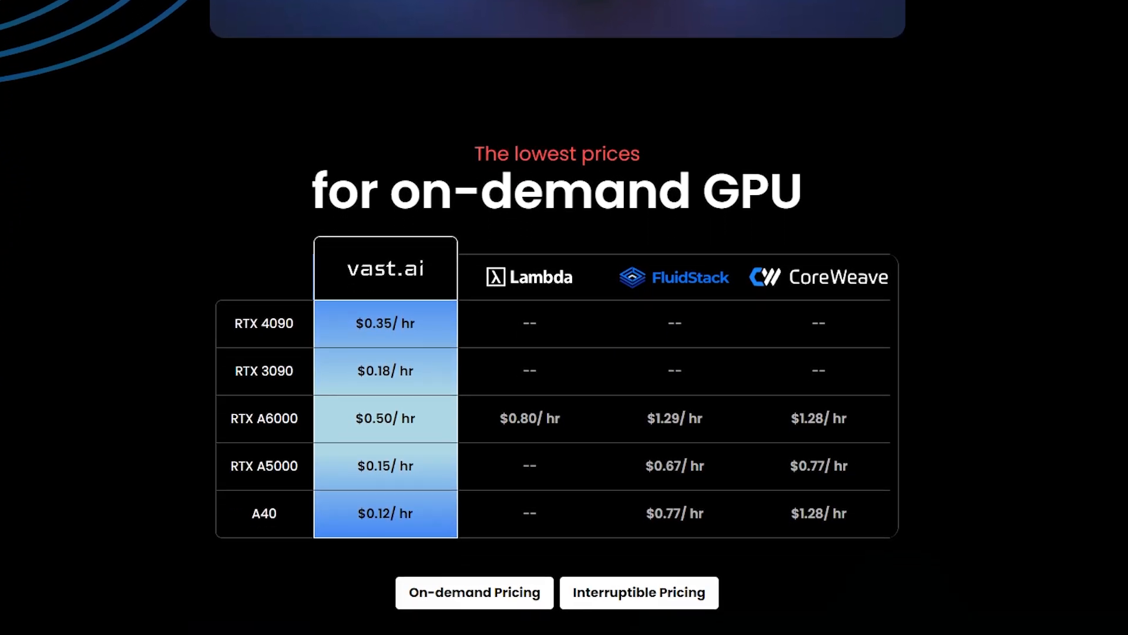
scroll(down, 3)
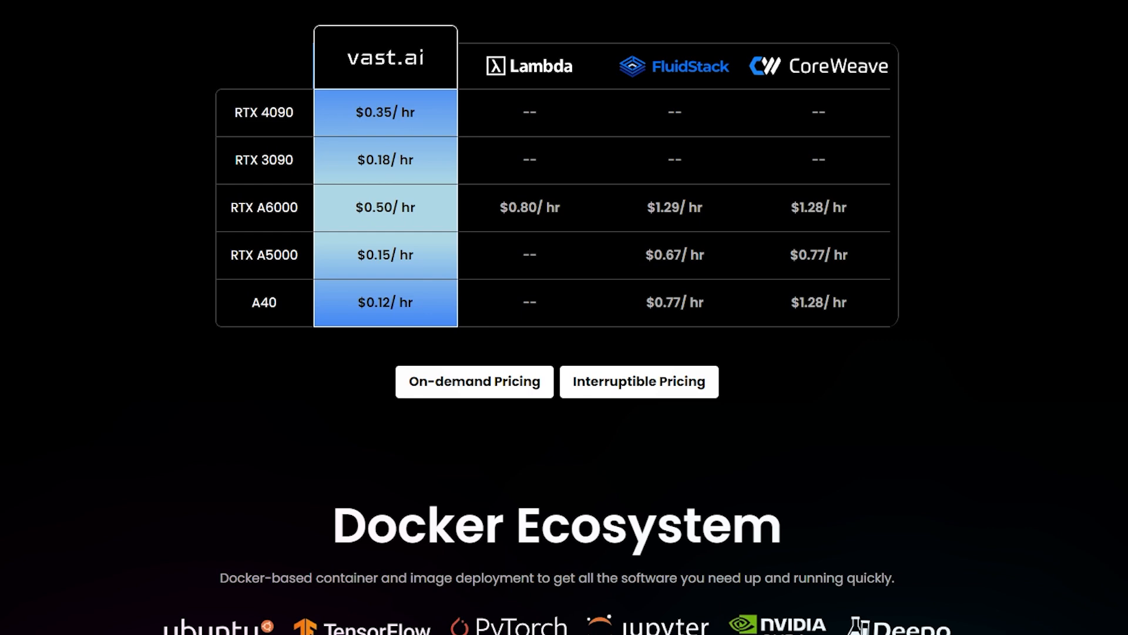
scroll(down, 3)
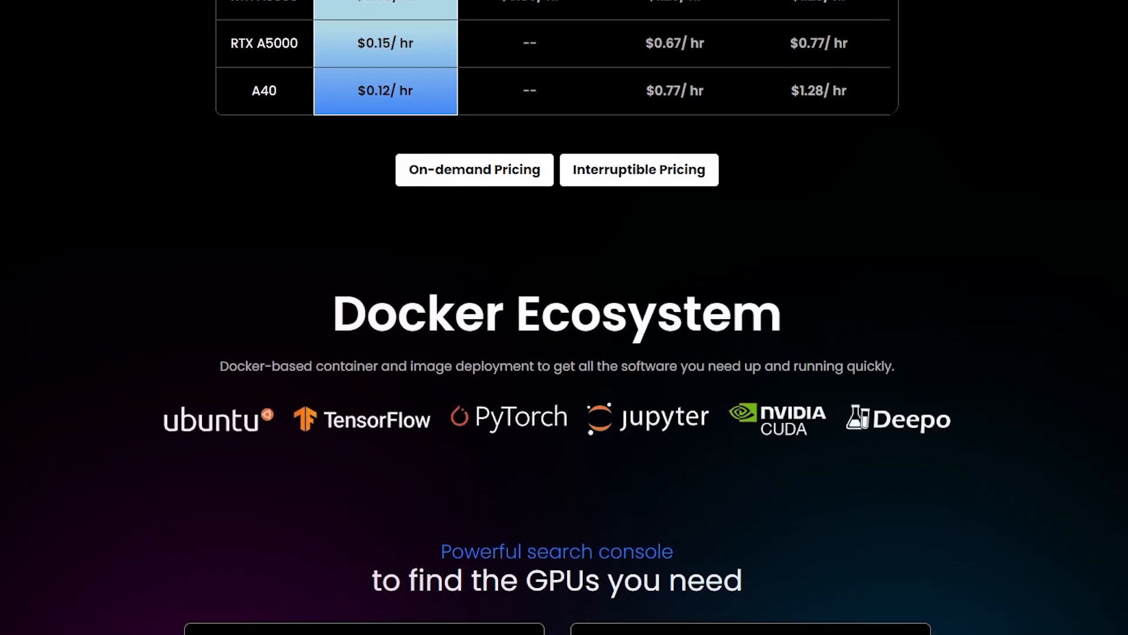
scroll(down, 3)
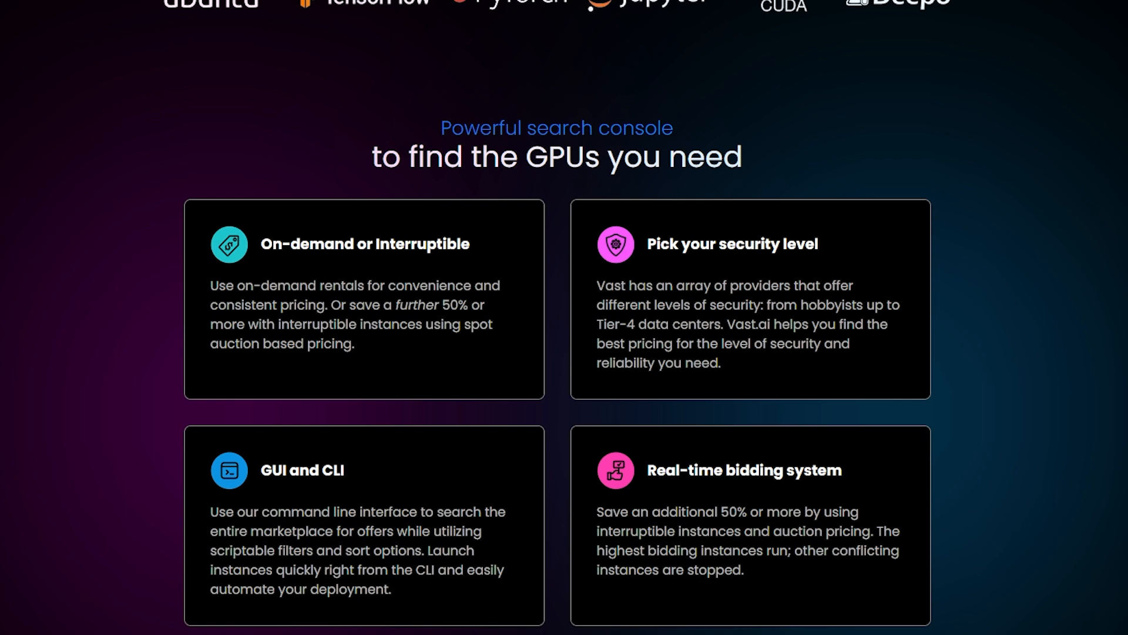
scroll(down, 3)
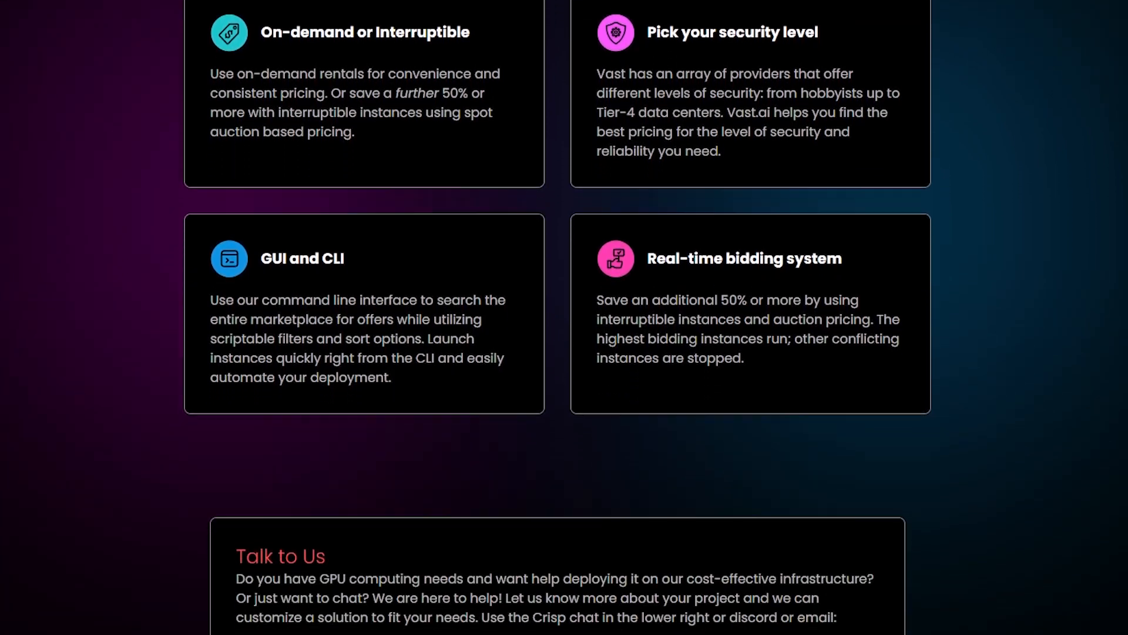
scroll(down, 3)
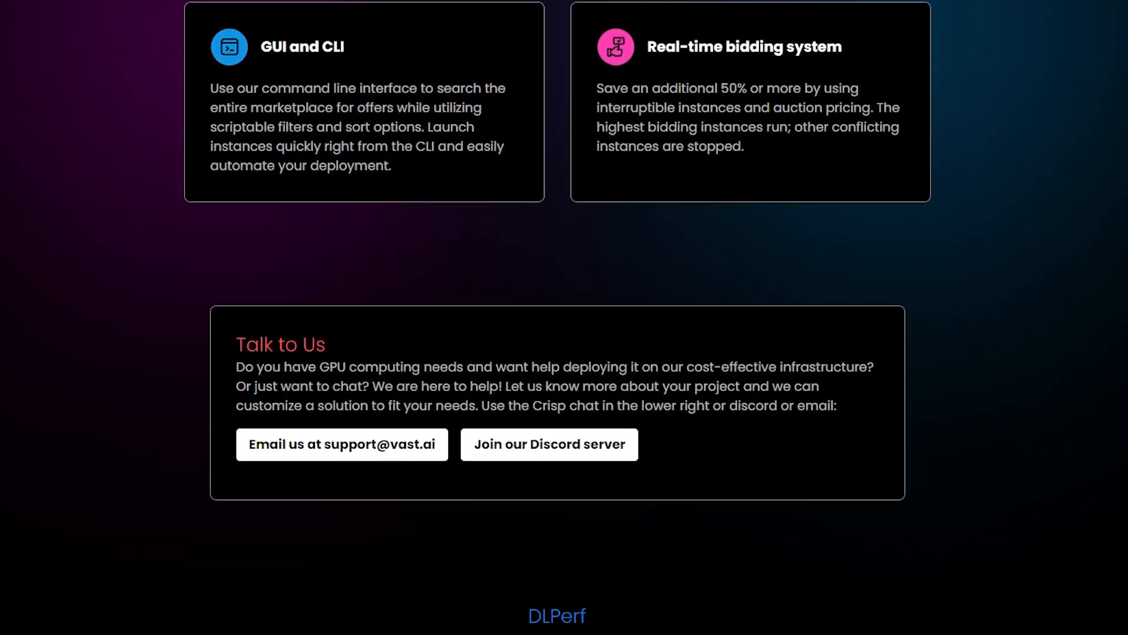
scroll(down, 3)
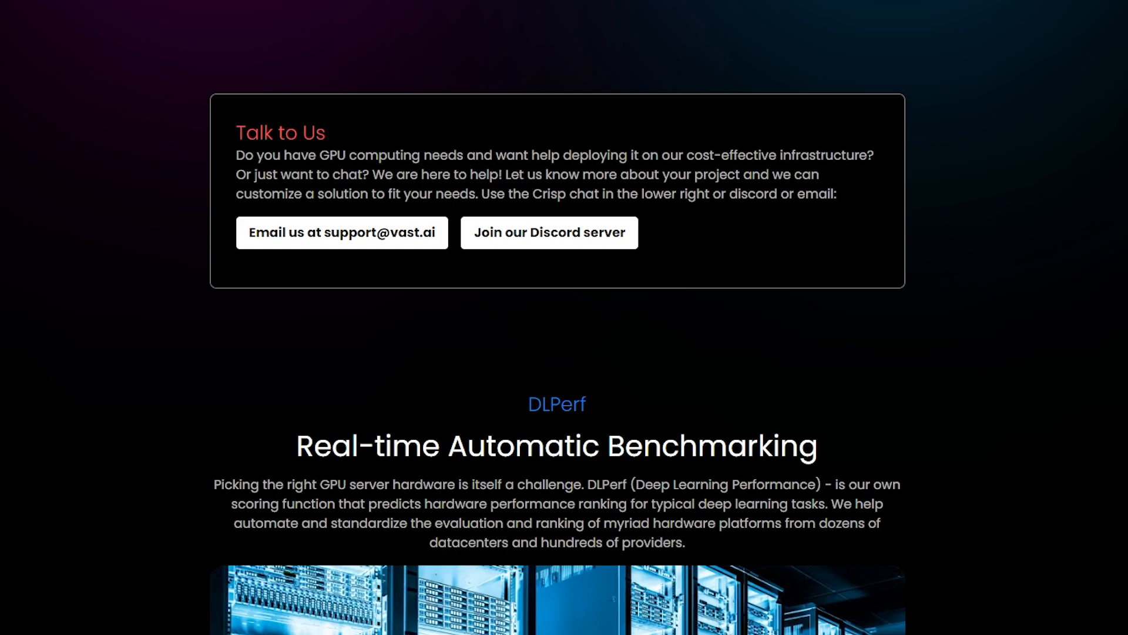
scroll(down, 3)
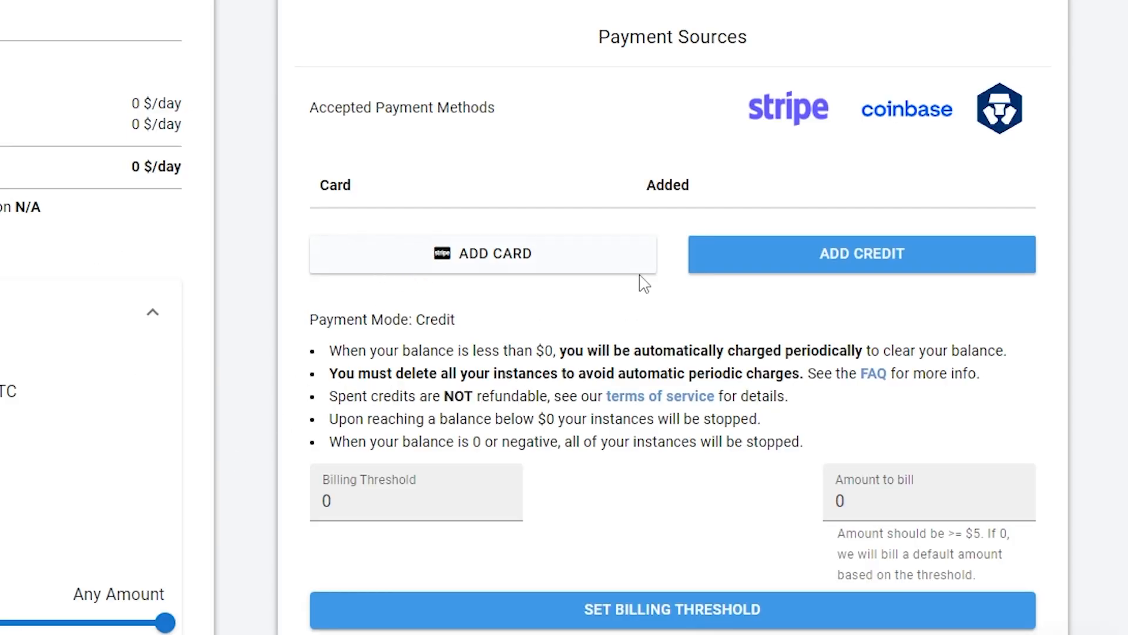
mouse_move(565, 239)
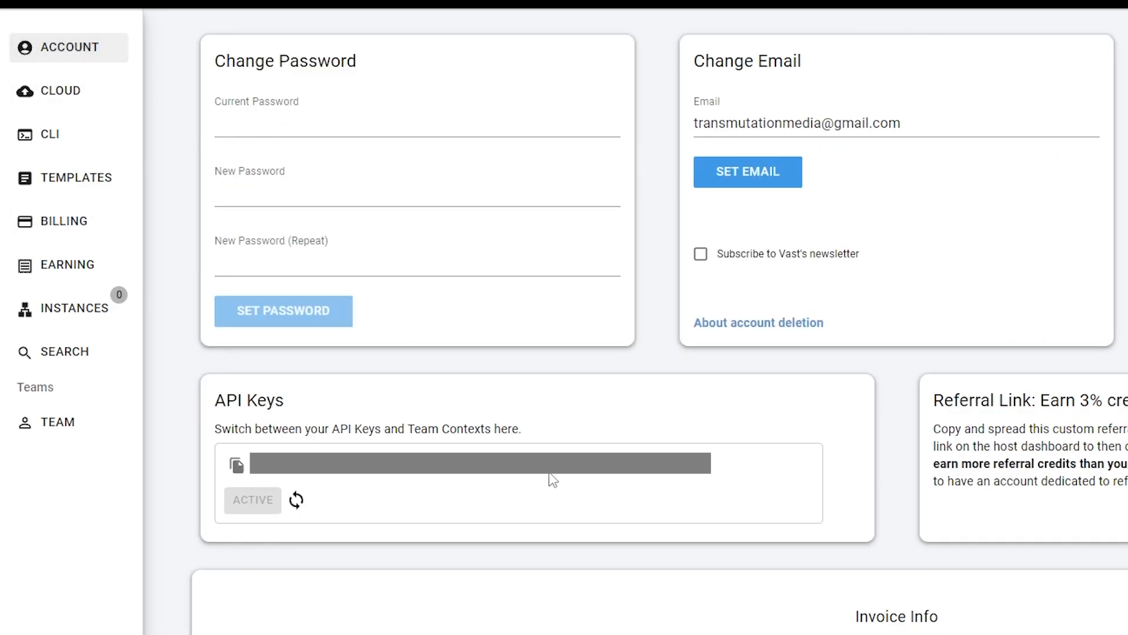
mouse_move(448, 539)
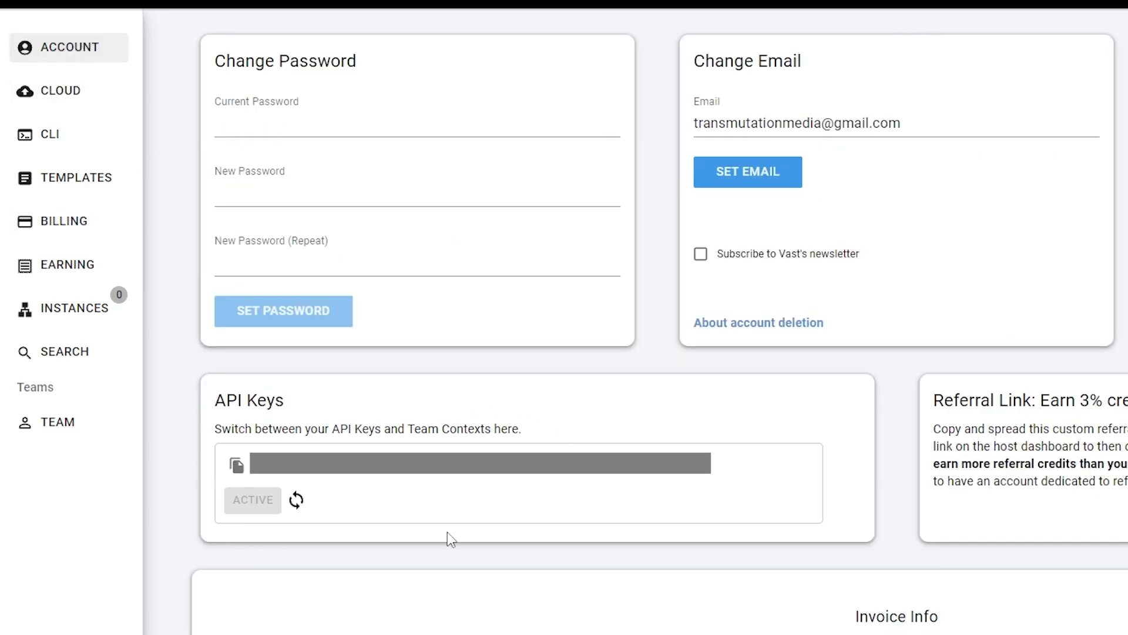
mouse_move(520, 531)
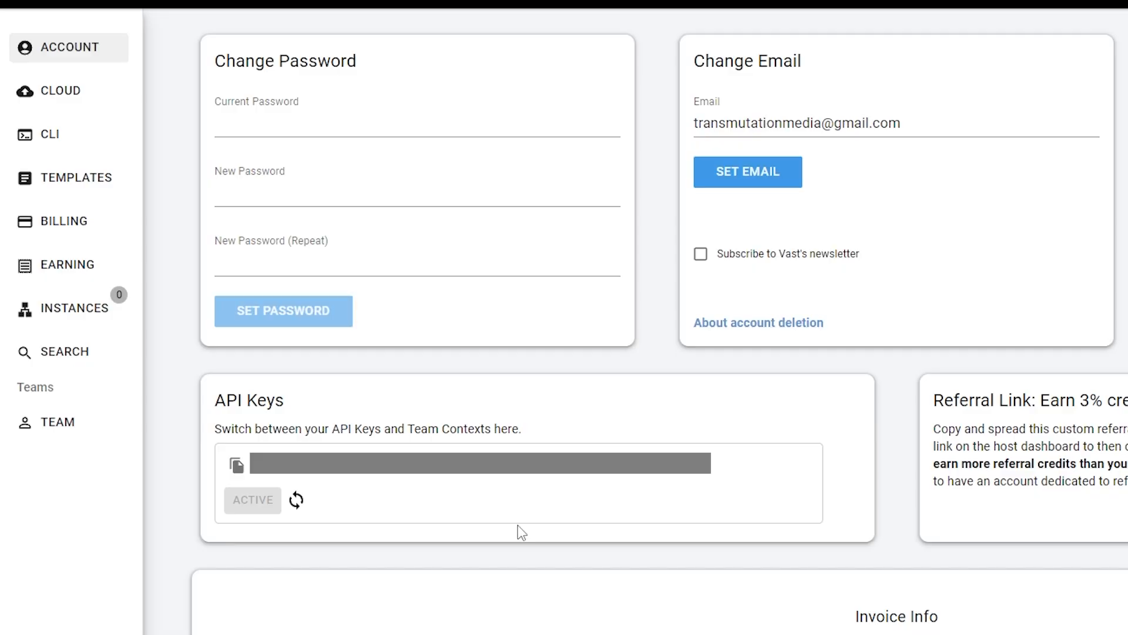
click(541, 22)
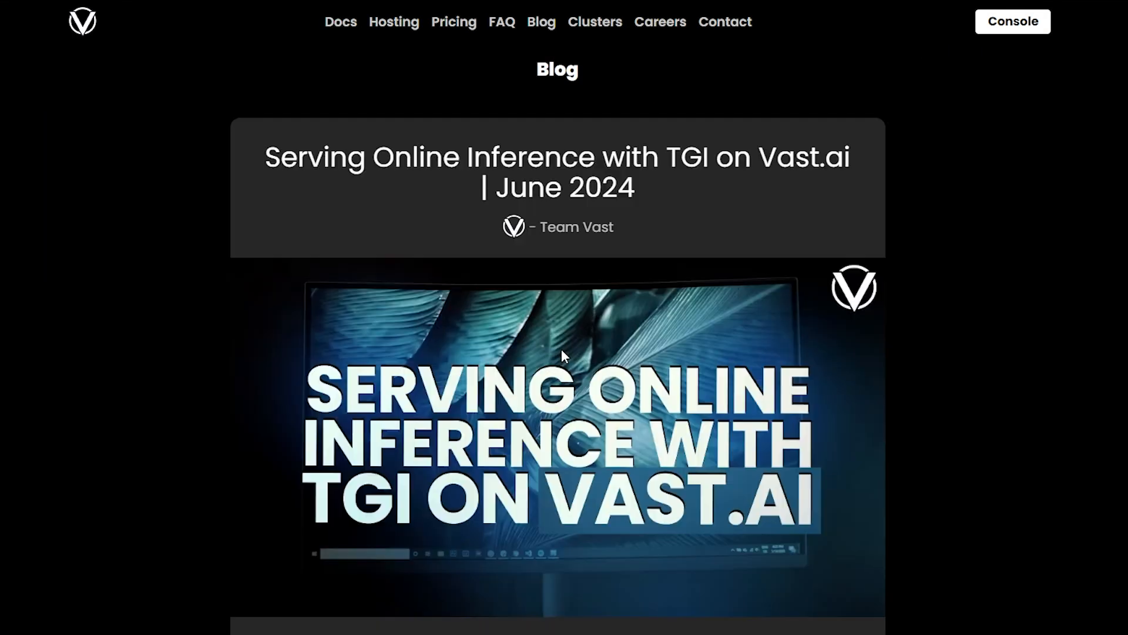
scroll(down, 3)
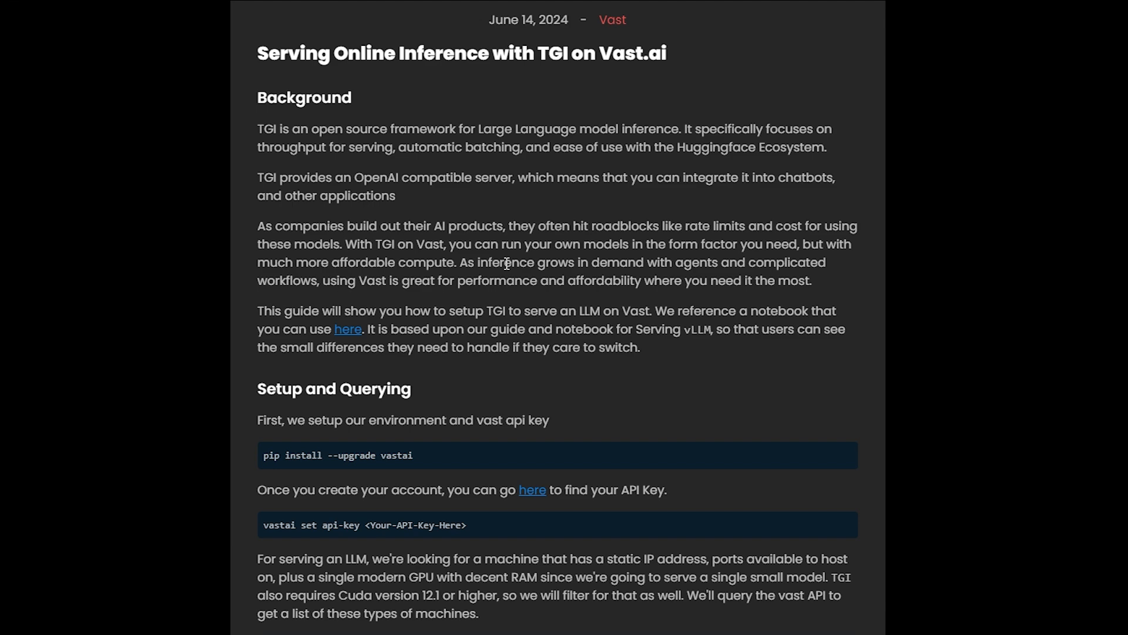
mouse_move(349, 335)
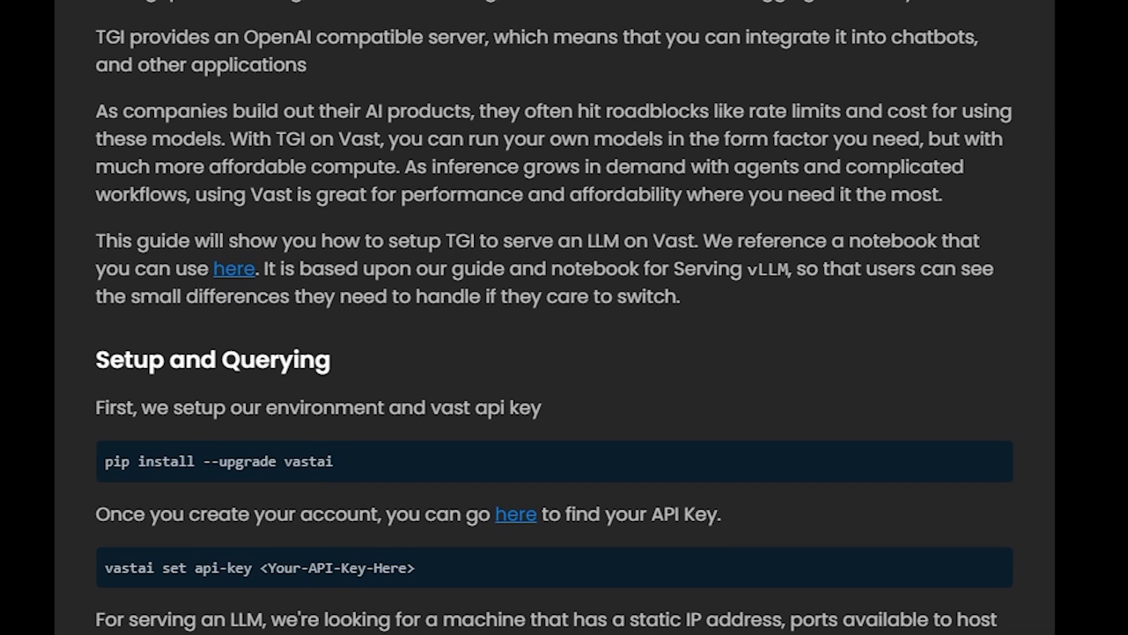
scroll(down, 3)
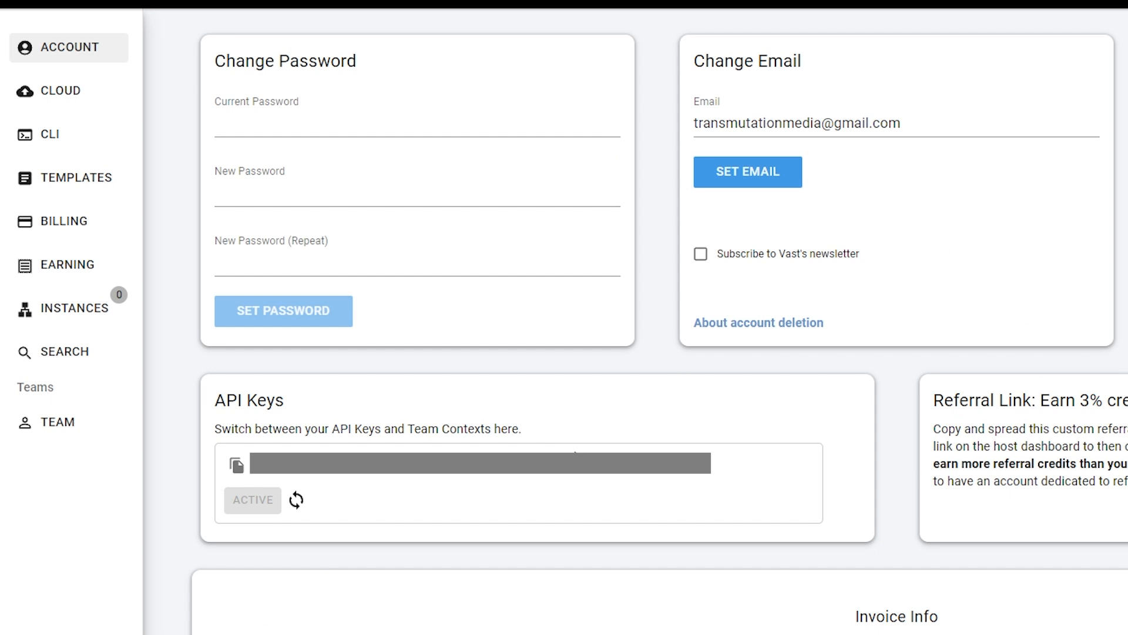
mouse_move(571, 542)
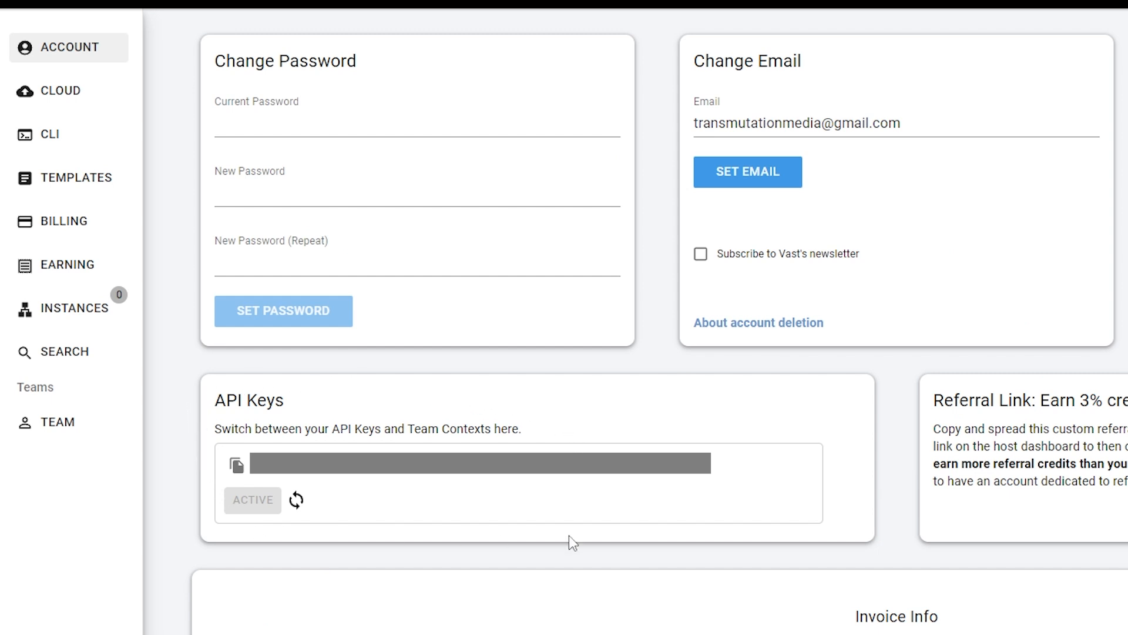
mouse_move(592, 522)
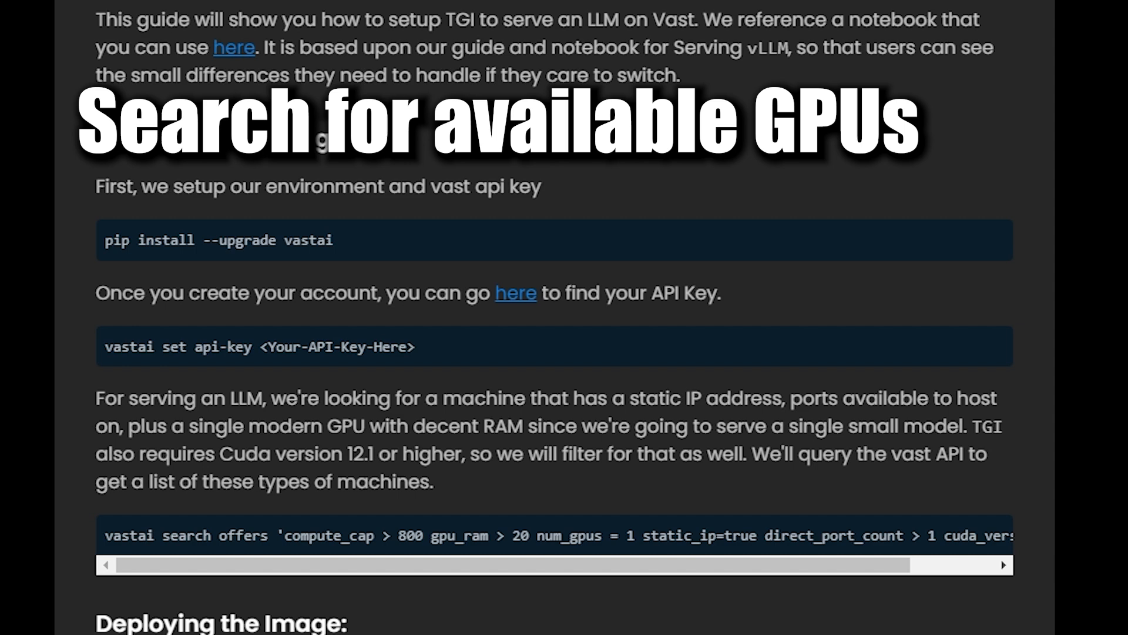
scroll(down, 3)
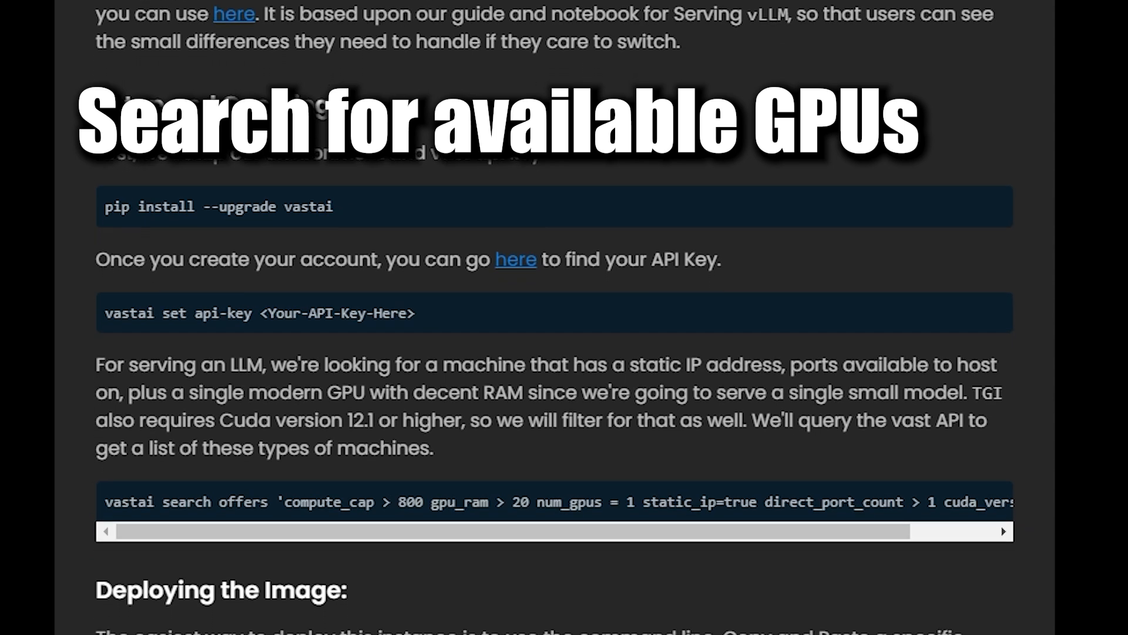
scroll(down, 3)
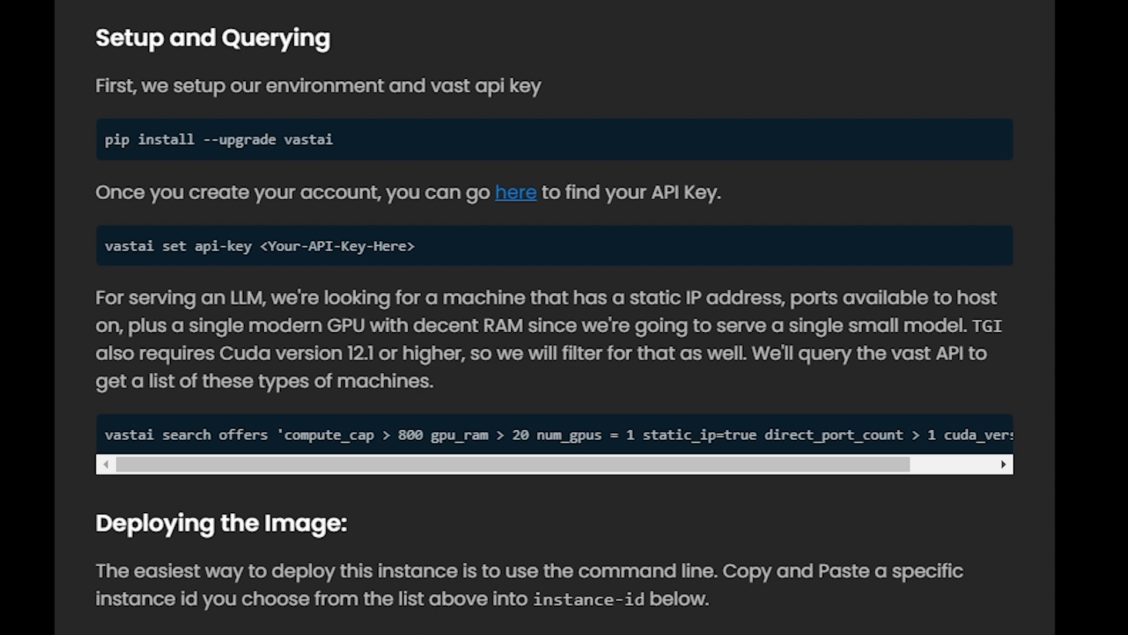
scroll(down, 3)
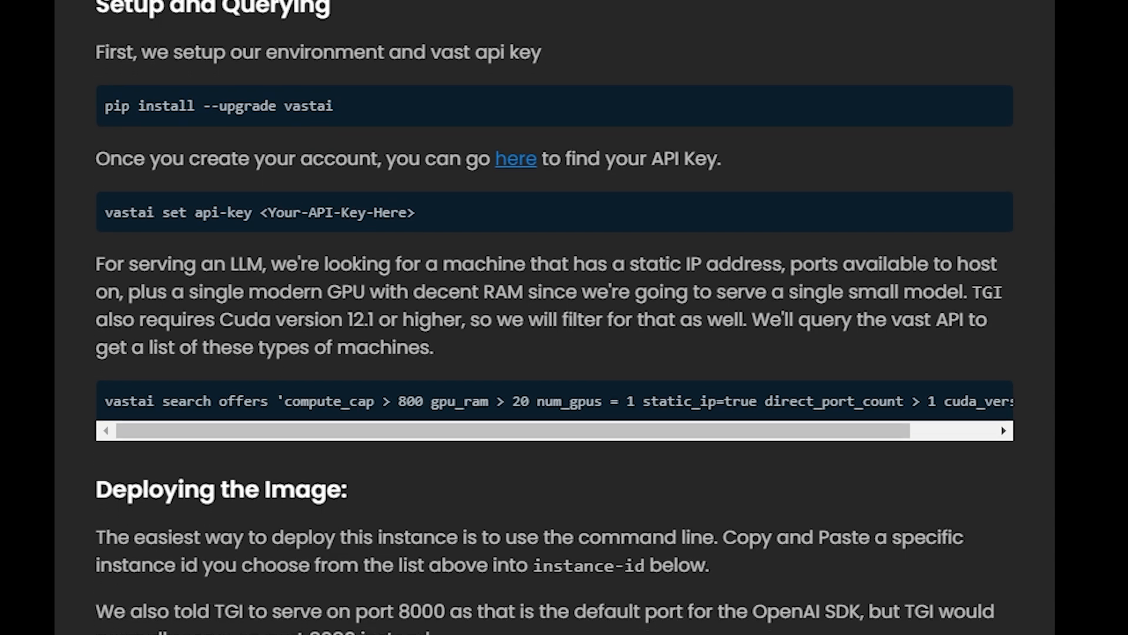
scroll(down, 3)
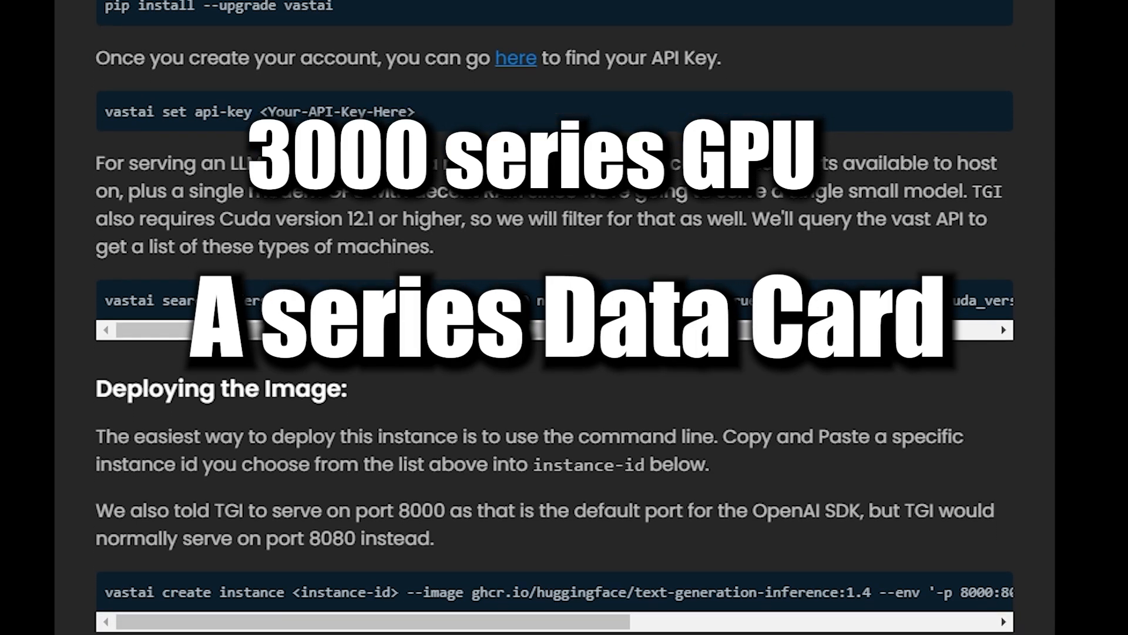
scroll(up, 3)
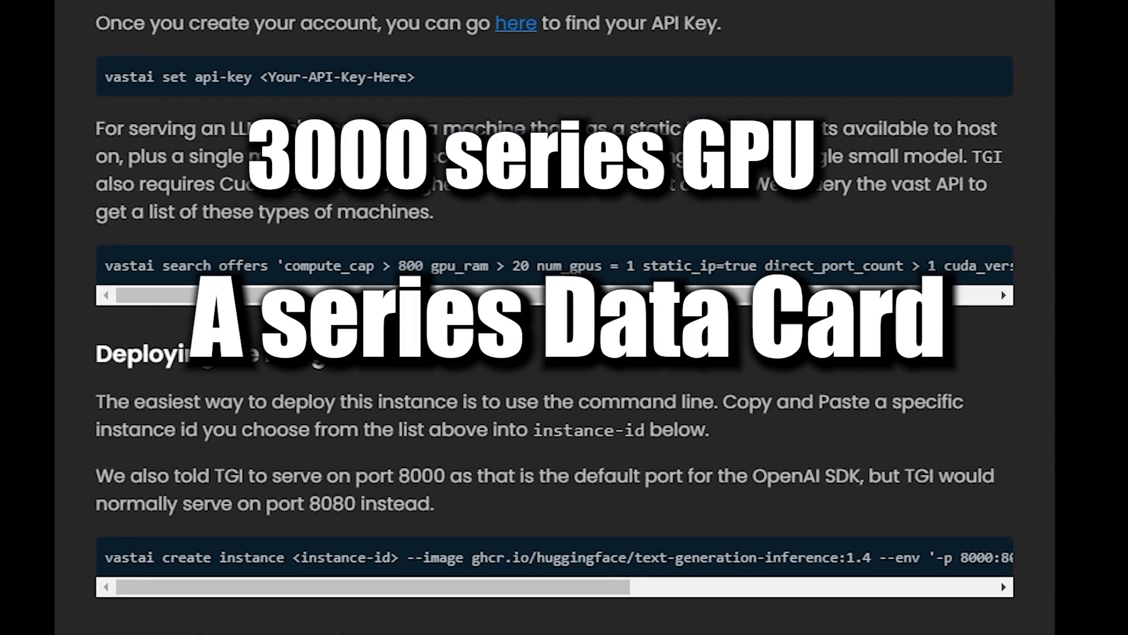
scroll(down, 3)
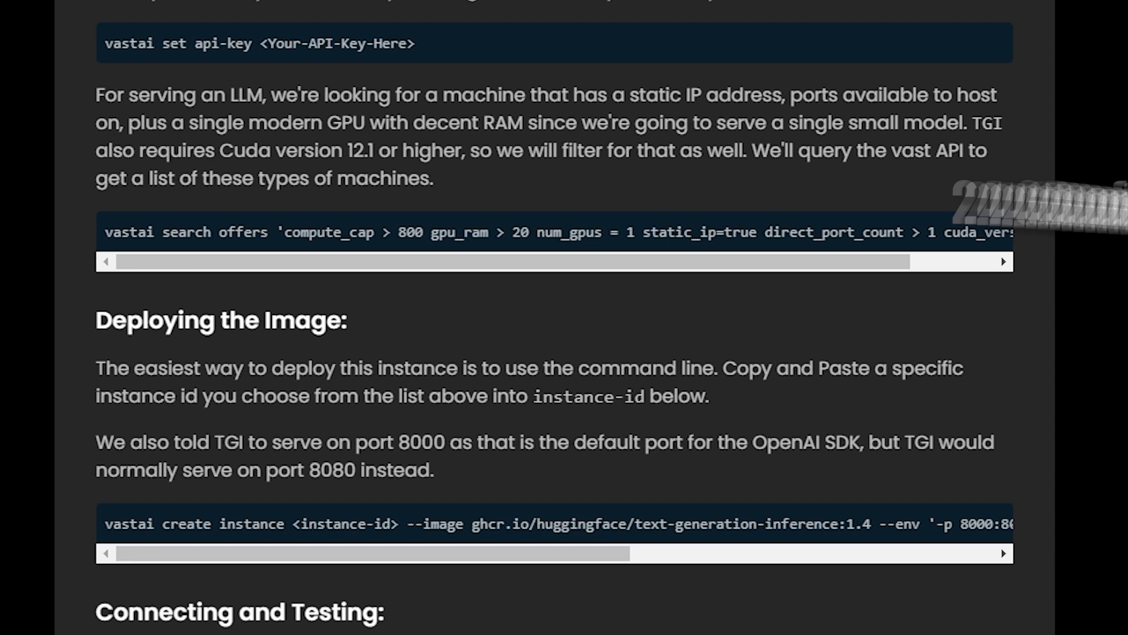
scroll(down, 3)
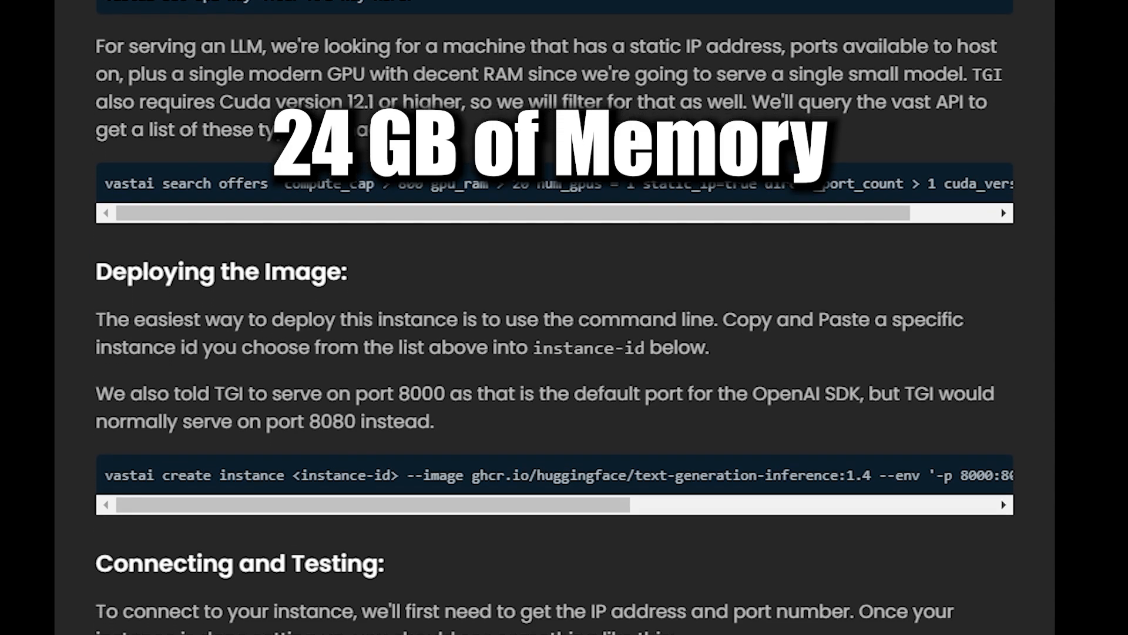
scroll(down, 3)
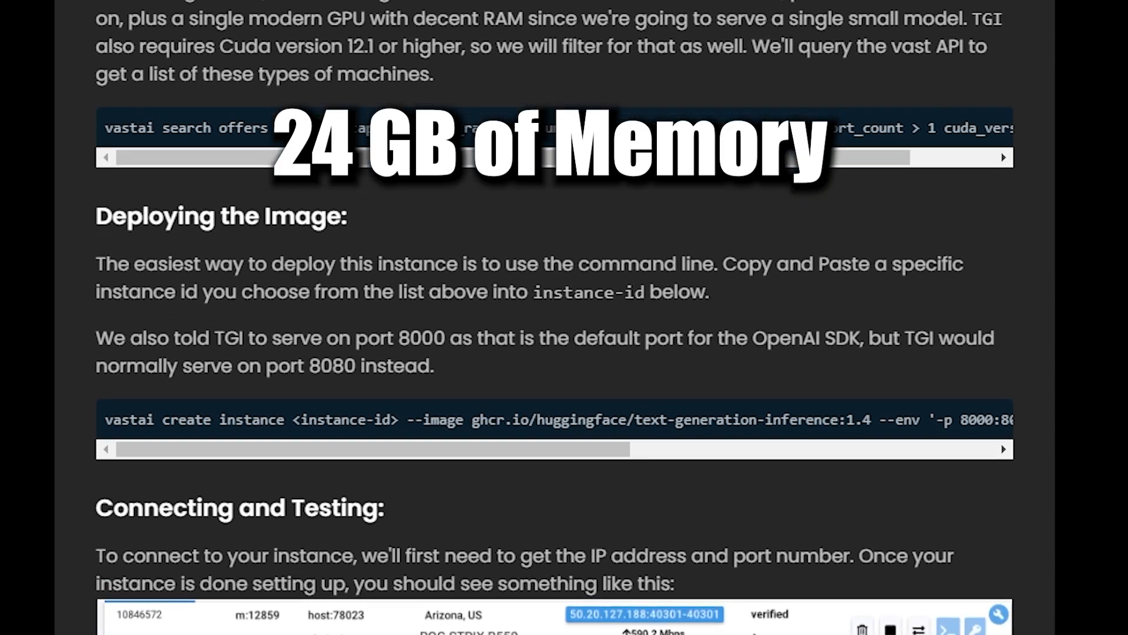
scroll(down, 3)
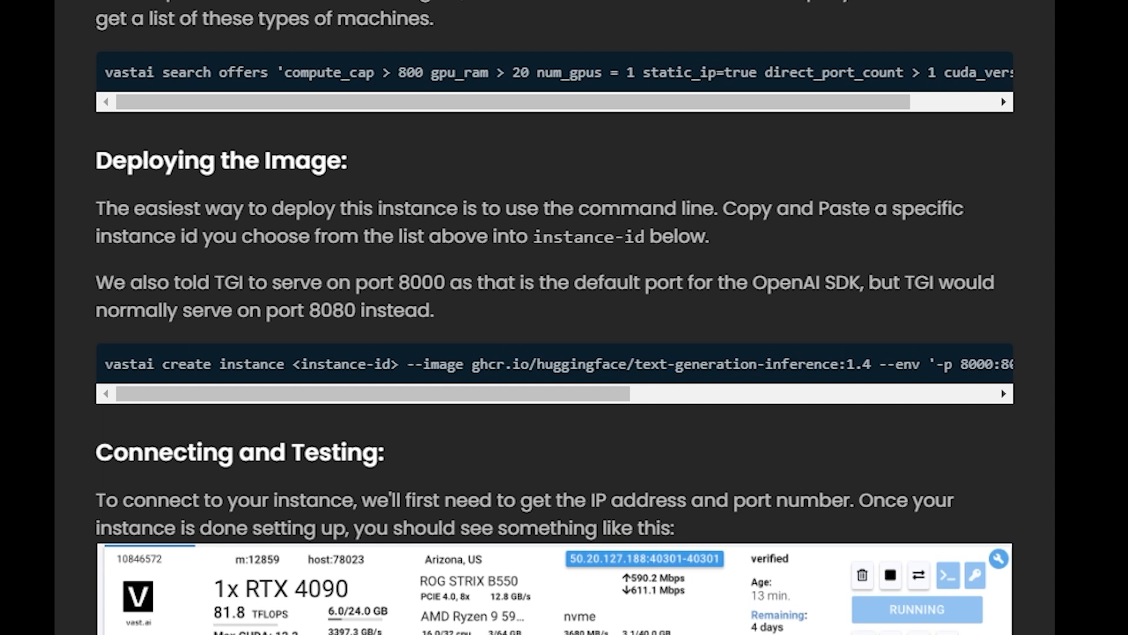
scroll(down, 3)
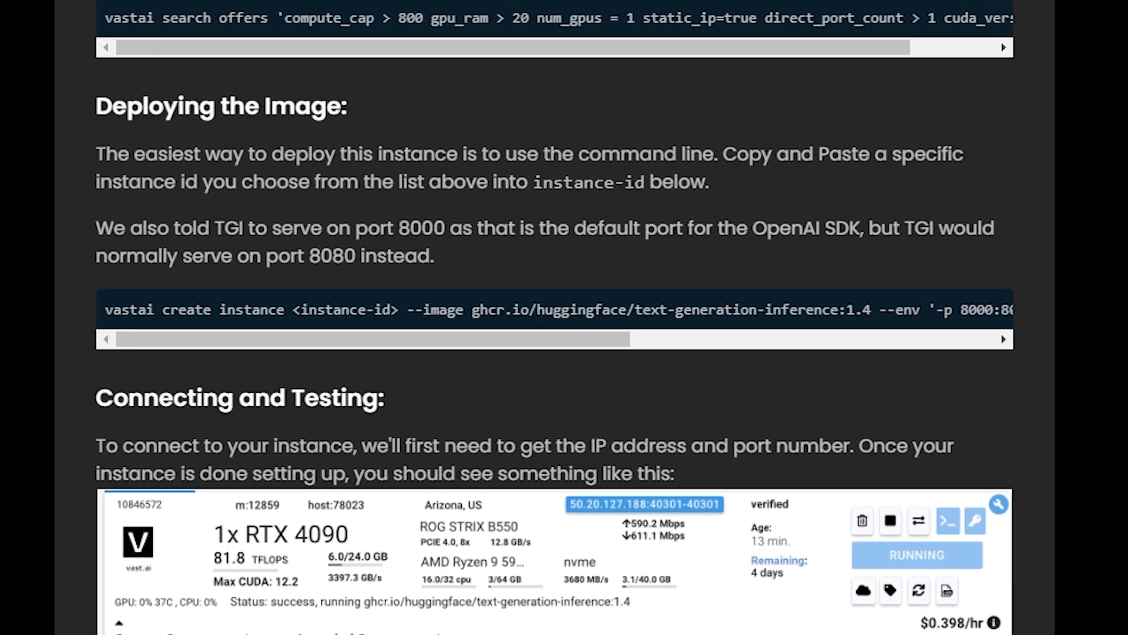
scroll(down, 3)
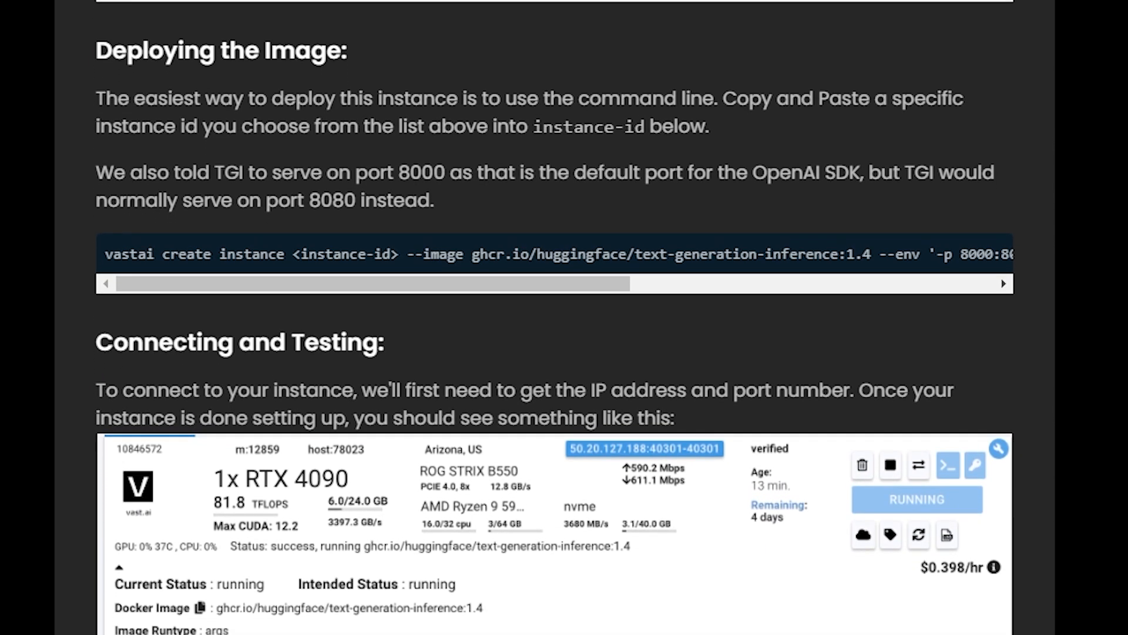
scroll(down, 3)
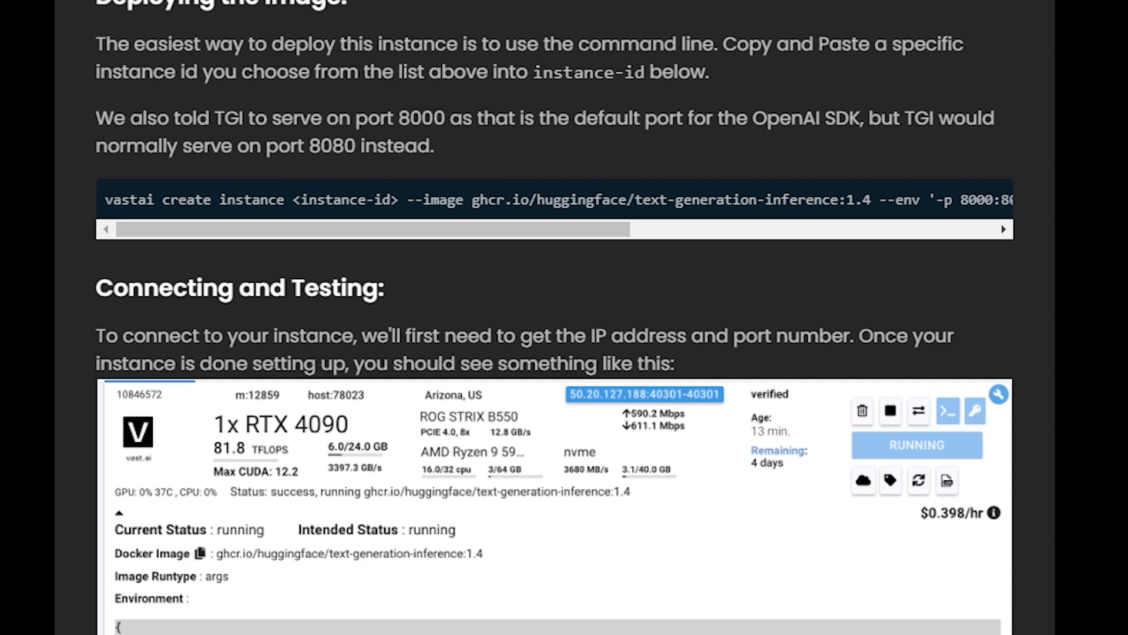
scroll(down, 3)
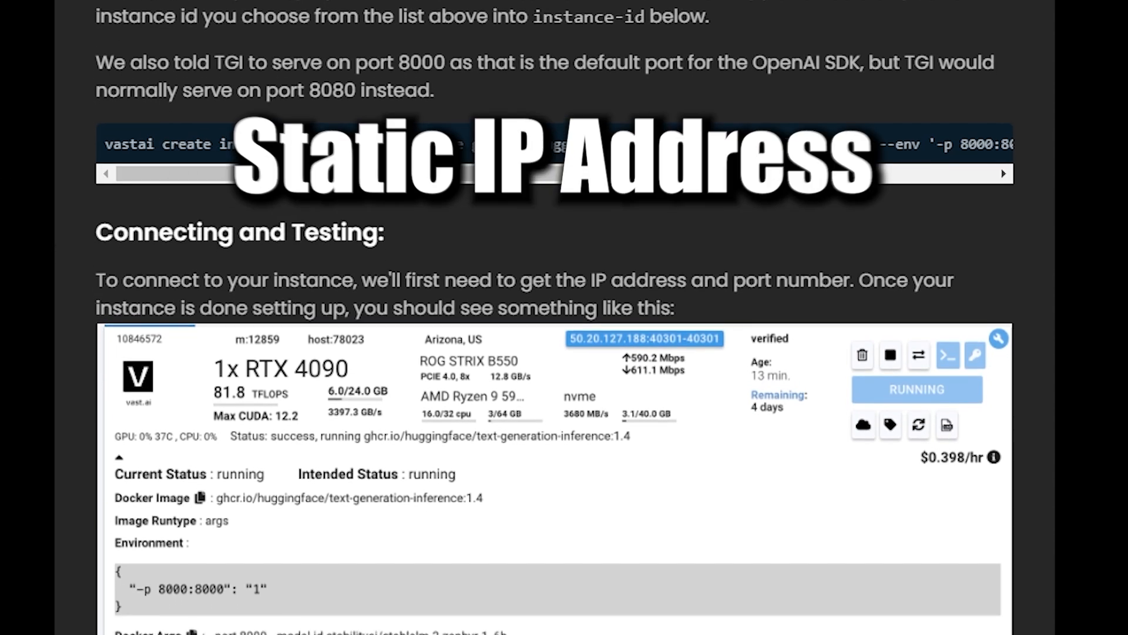
scroll(down, 3)
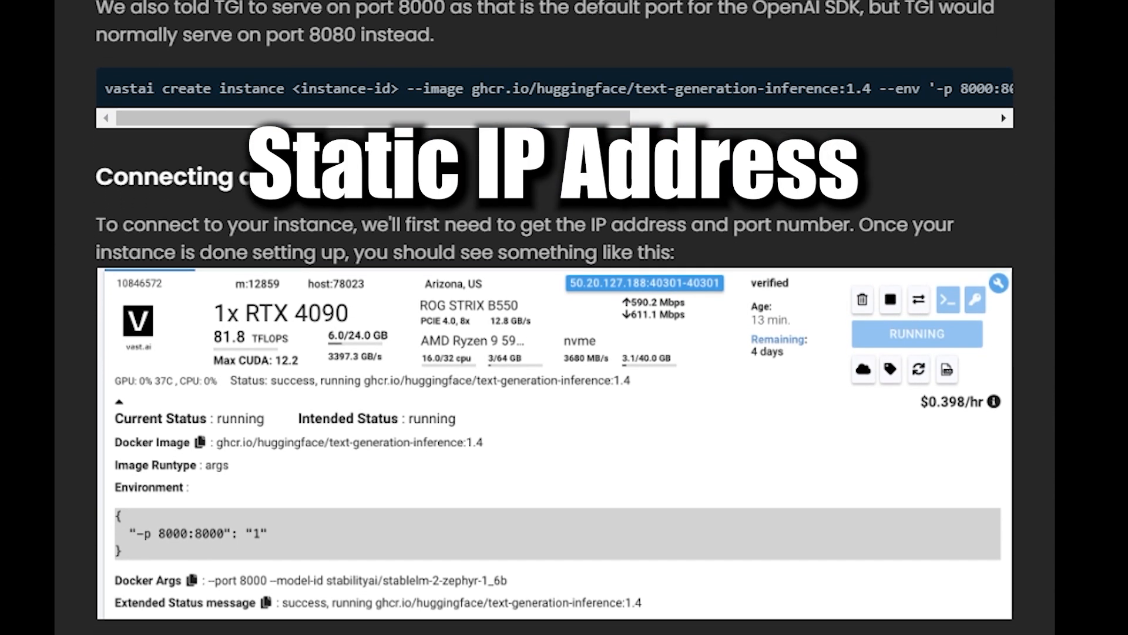
scroll(down, 3)
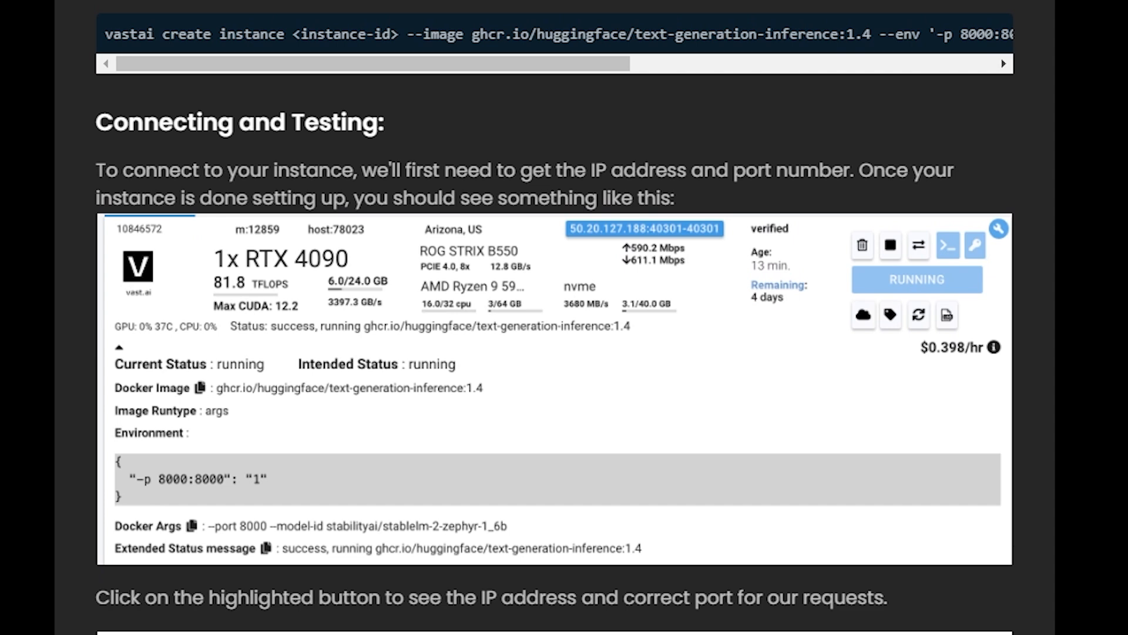
scroll(down, 3)
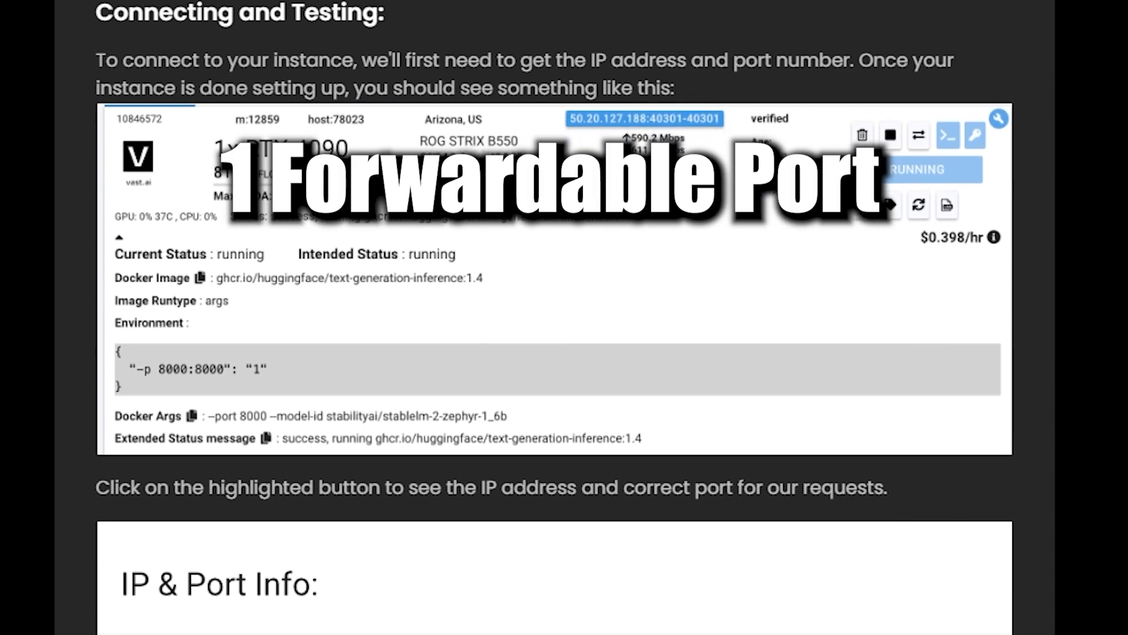
scroll(down, 3)
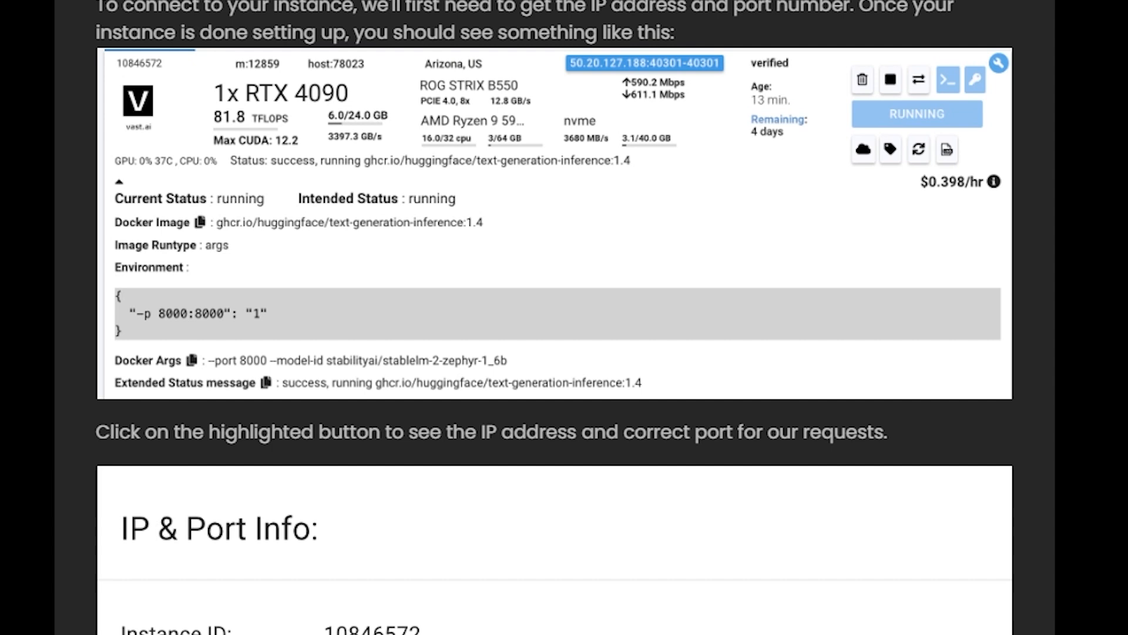
scroll(down, 3)
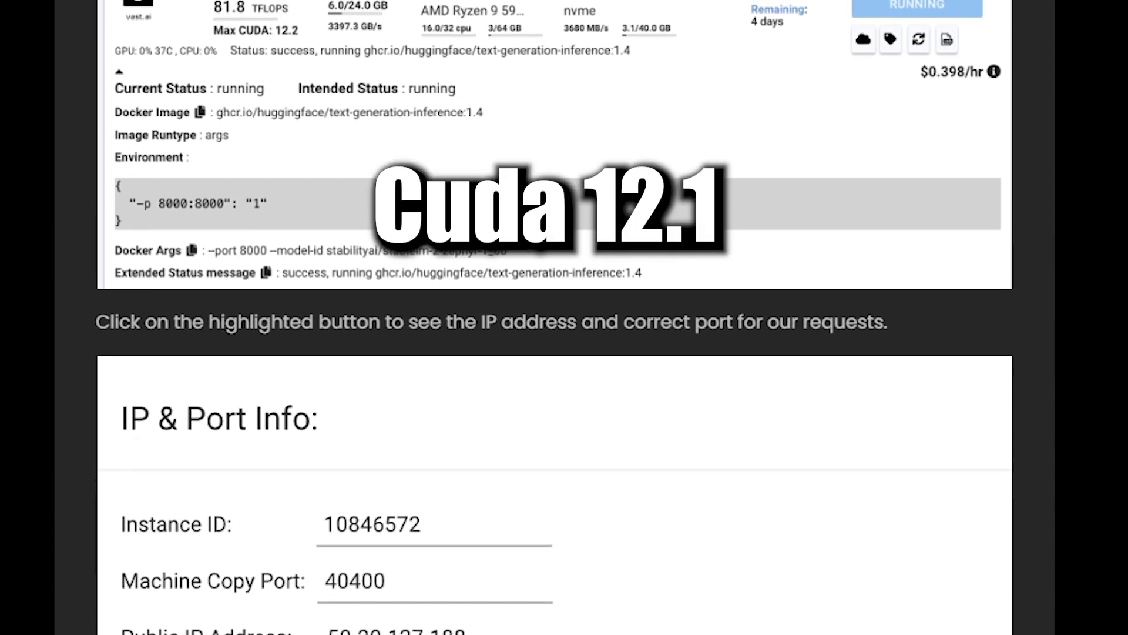
scroll(down, 3)
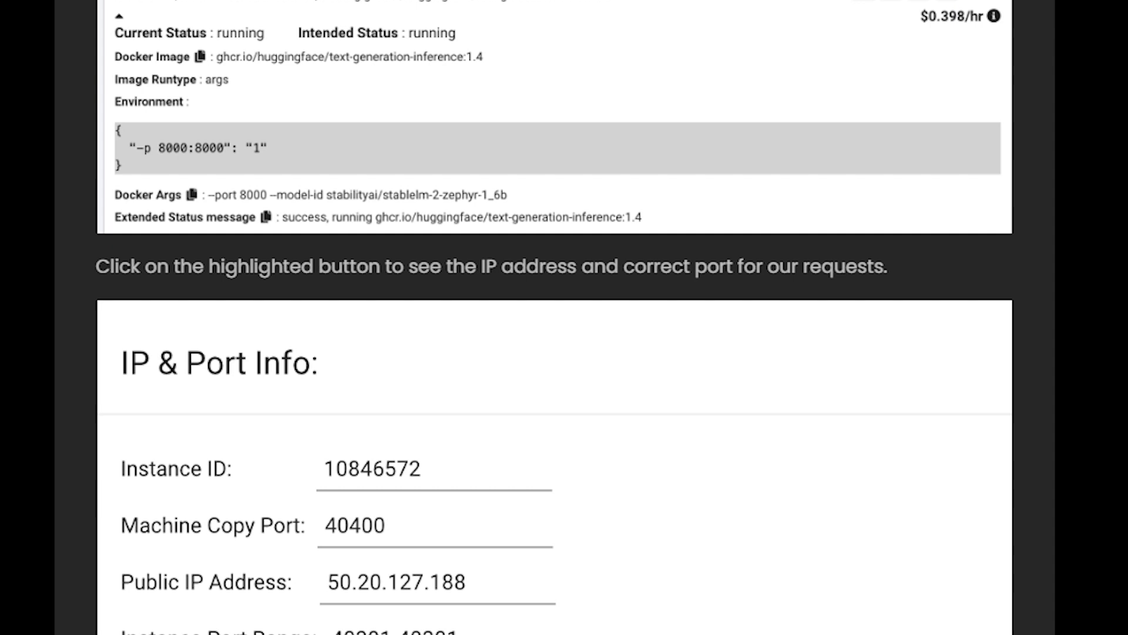
scroll(down, 3)
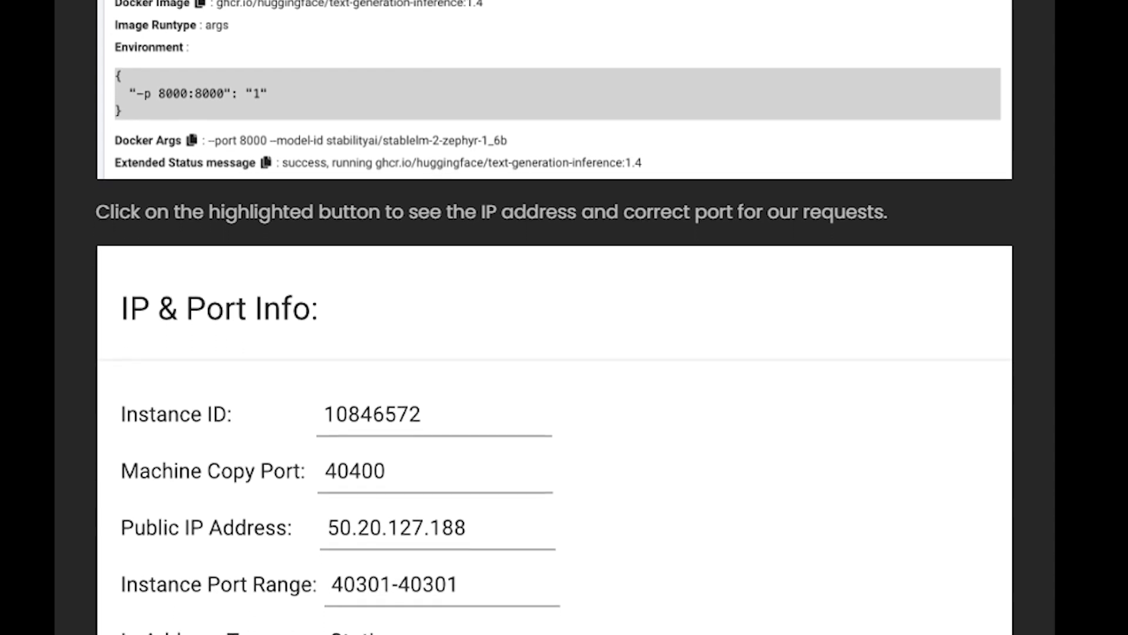
scroll(down, 3)
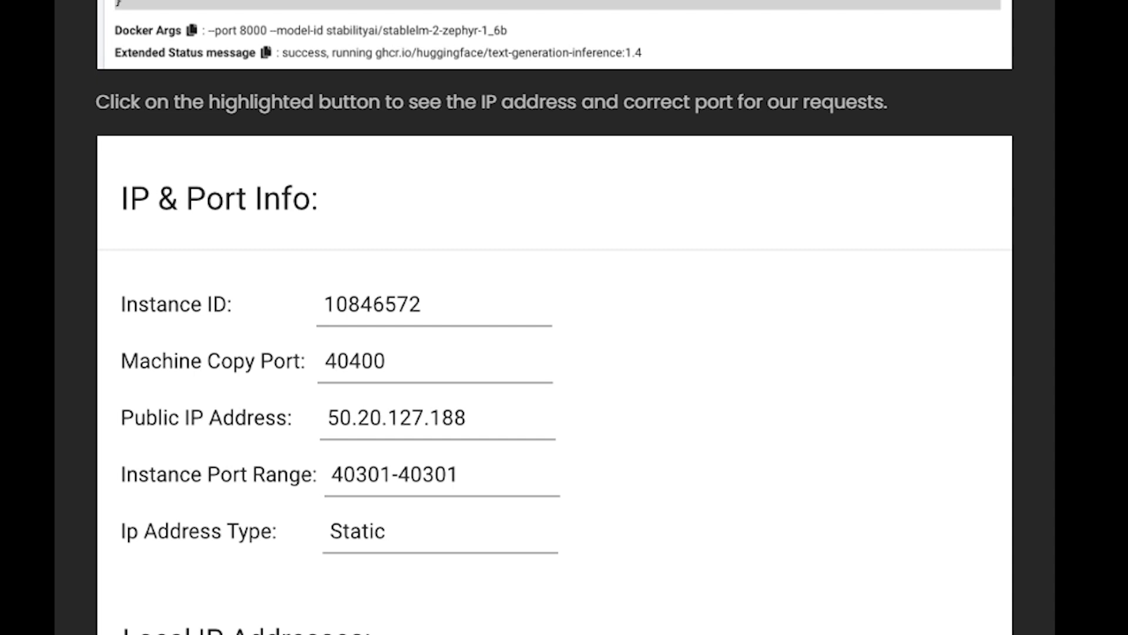
scroll(down, 3)
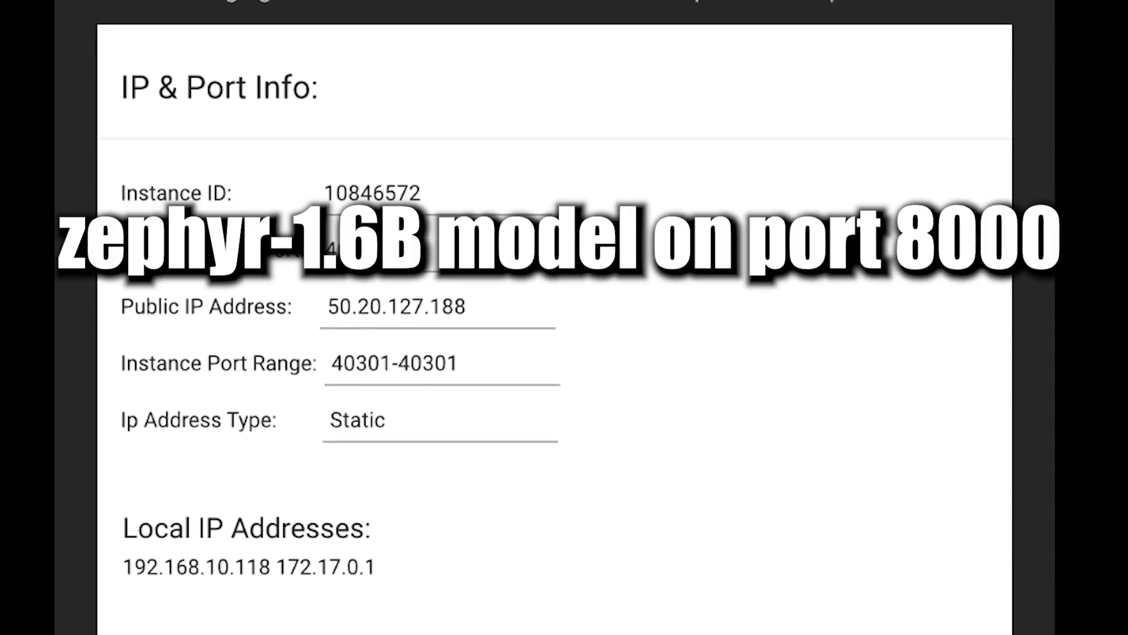
scroll(down, 3)
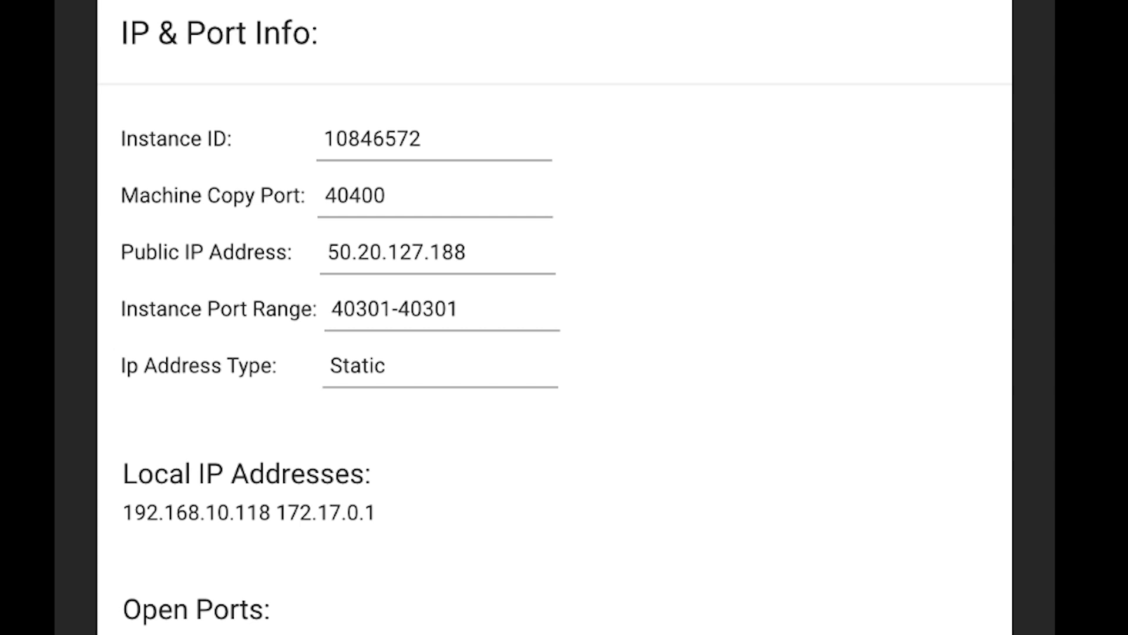
scroll(down, 3)
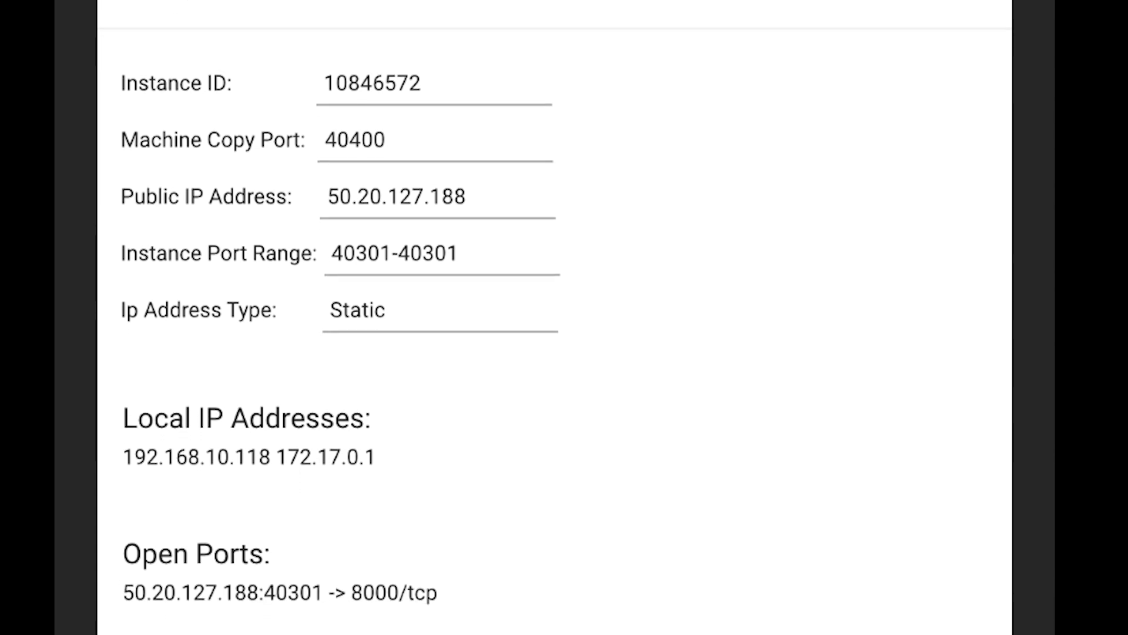
scroll(up, 3)
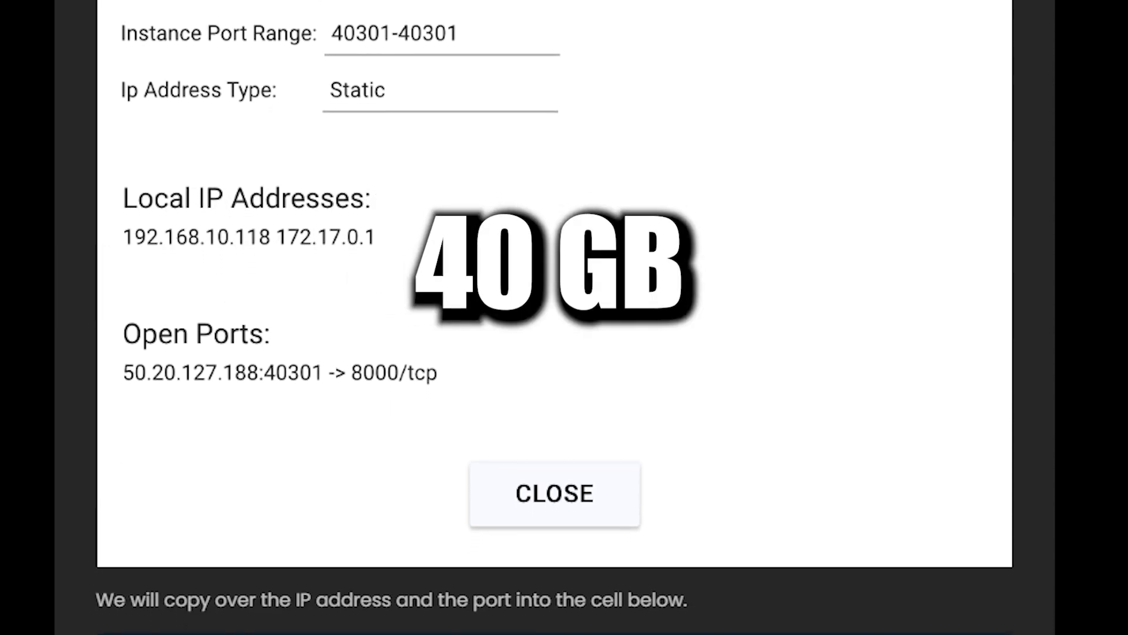
scroll(down, 3)
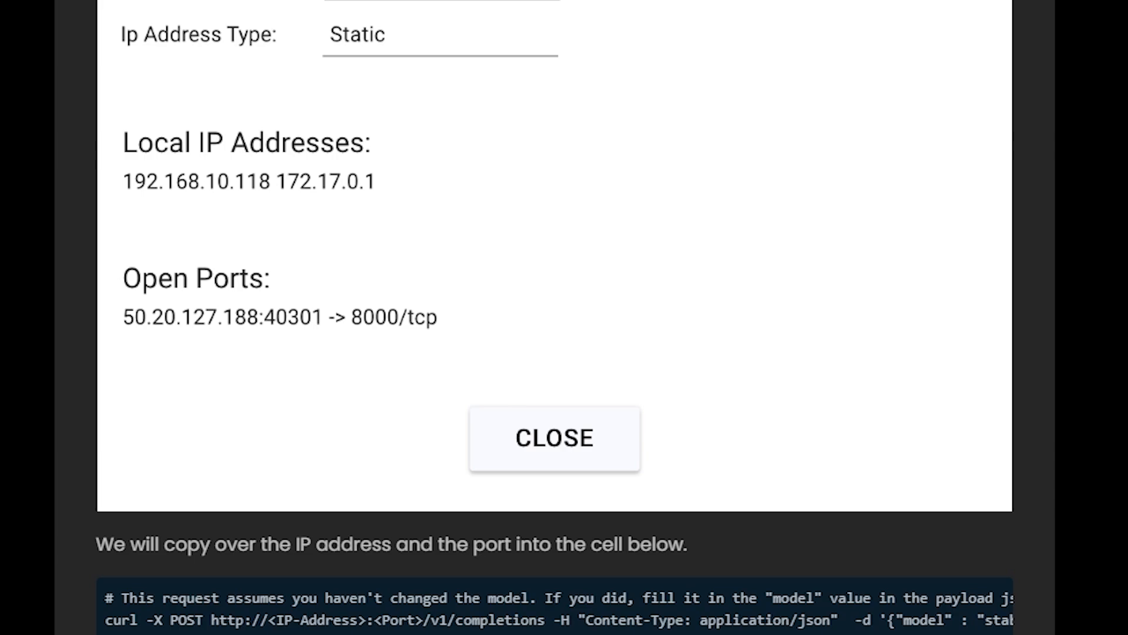
scroll(down, 3)
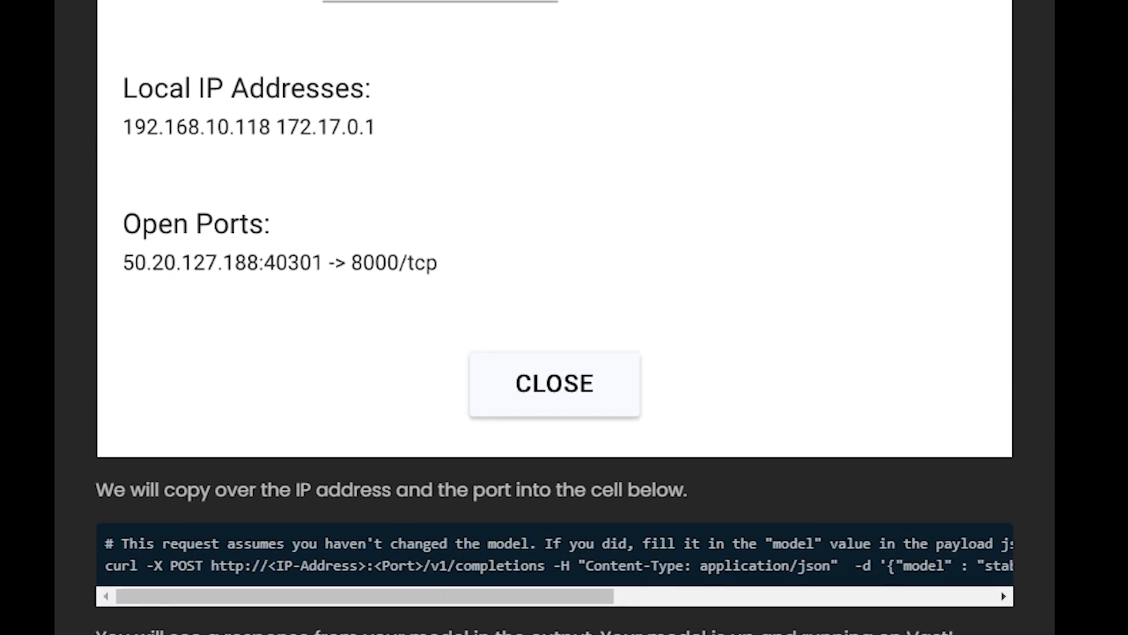
scroll(down, 3)
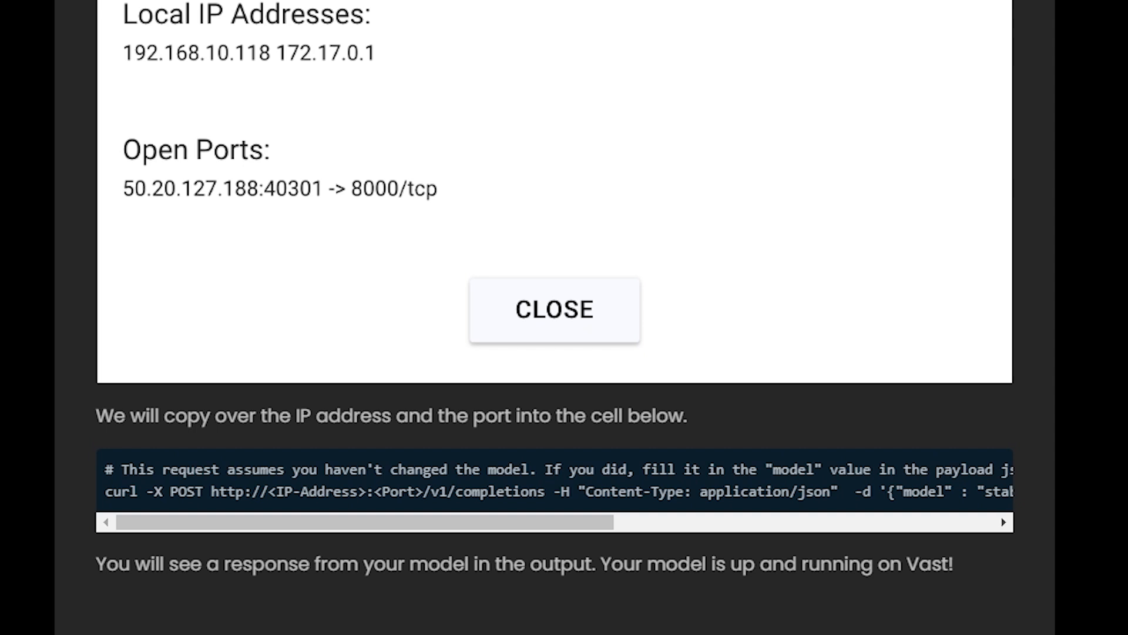
scroll(down, 3)
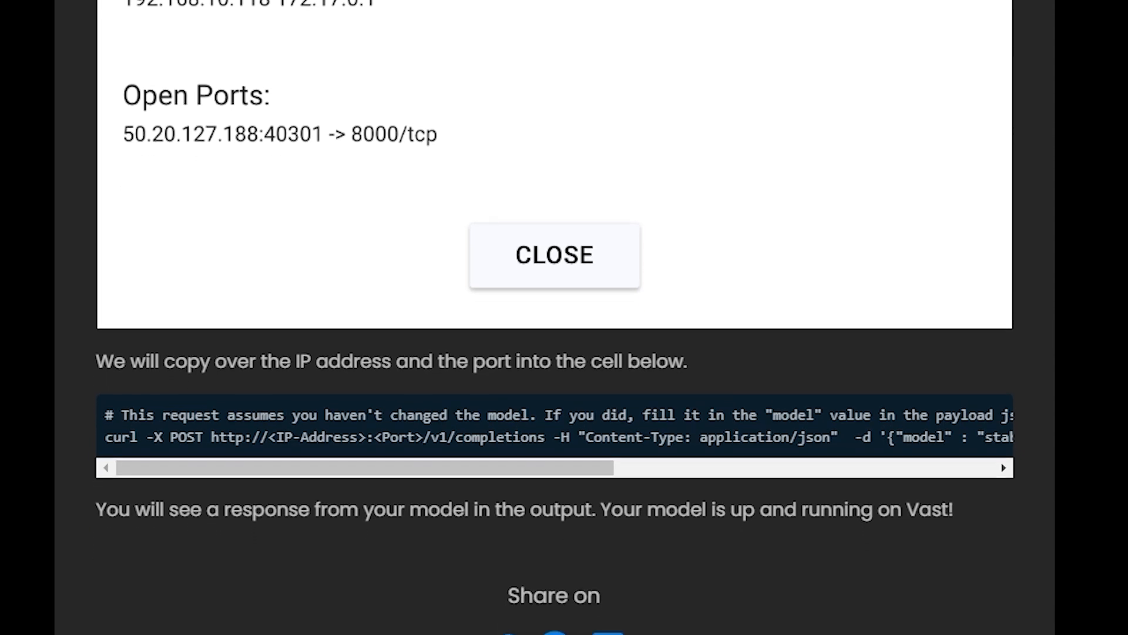
scroll(down, 3)
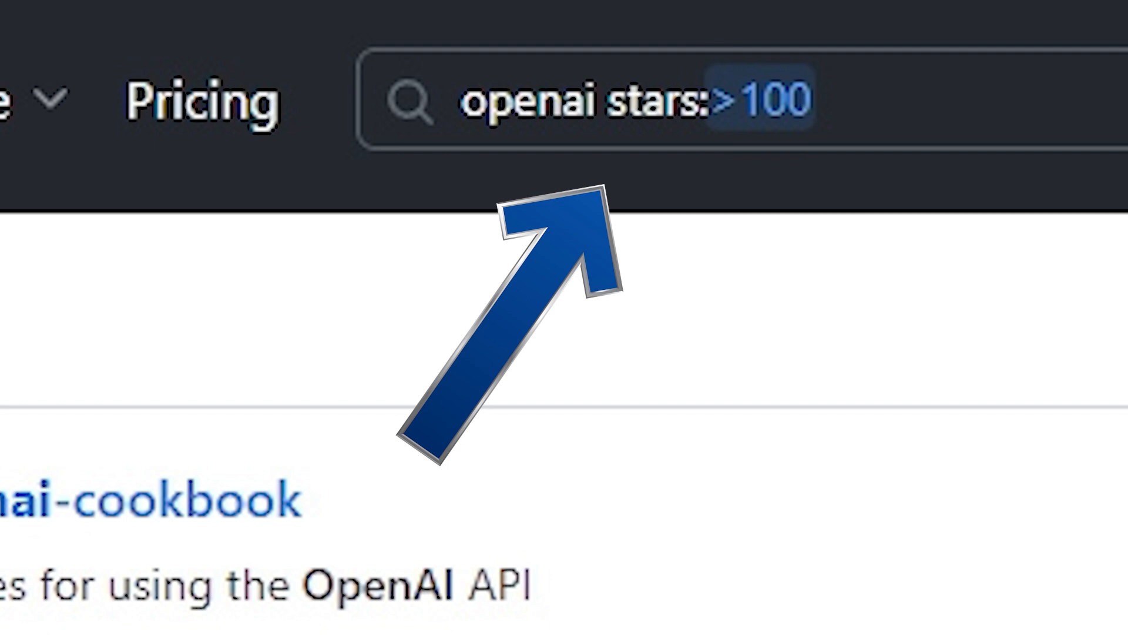
- Run the openai repository search on GitHub and scroll through the results
key(Return)
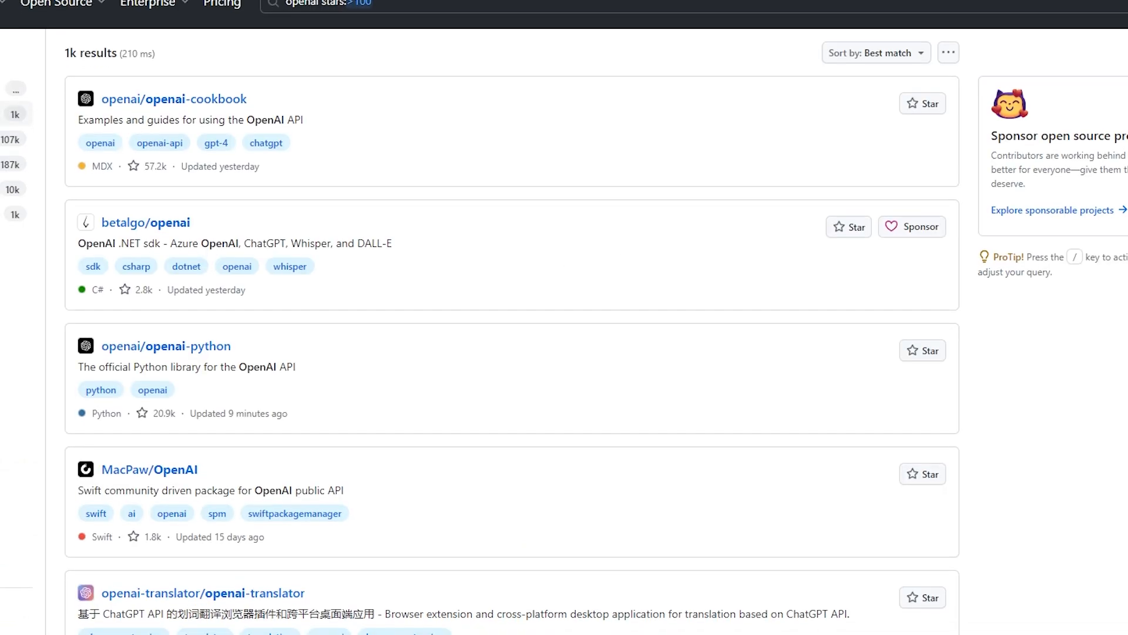
scroll(down, 3)
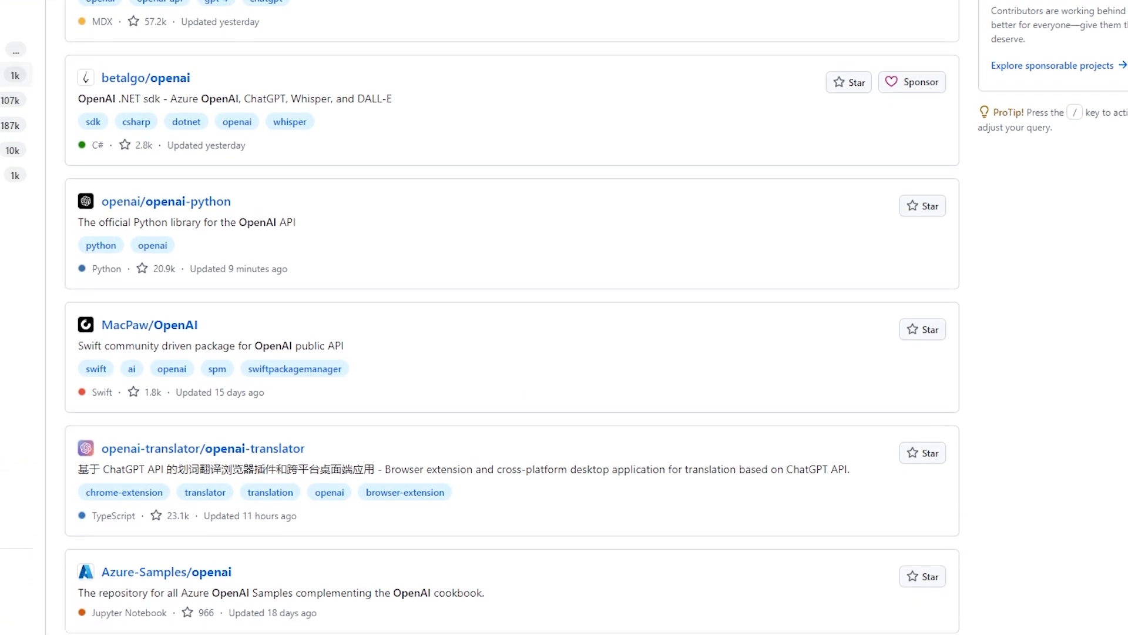
scroll(down, 3)
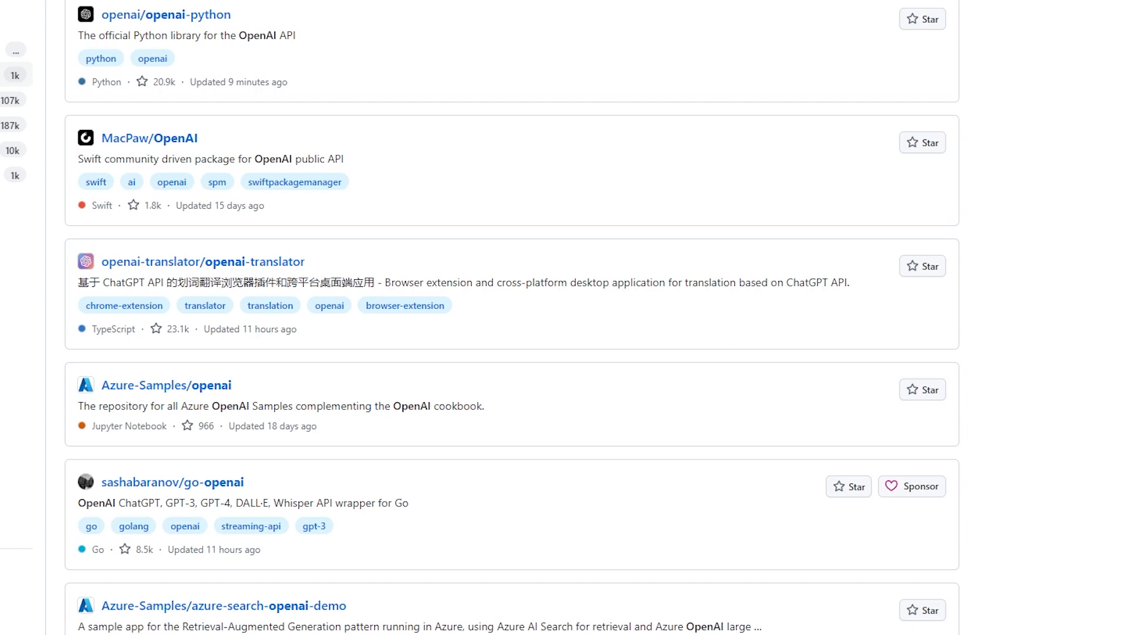
scroll(down, 3)
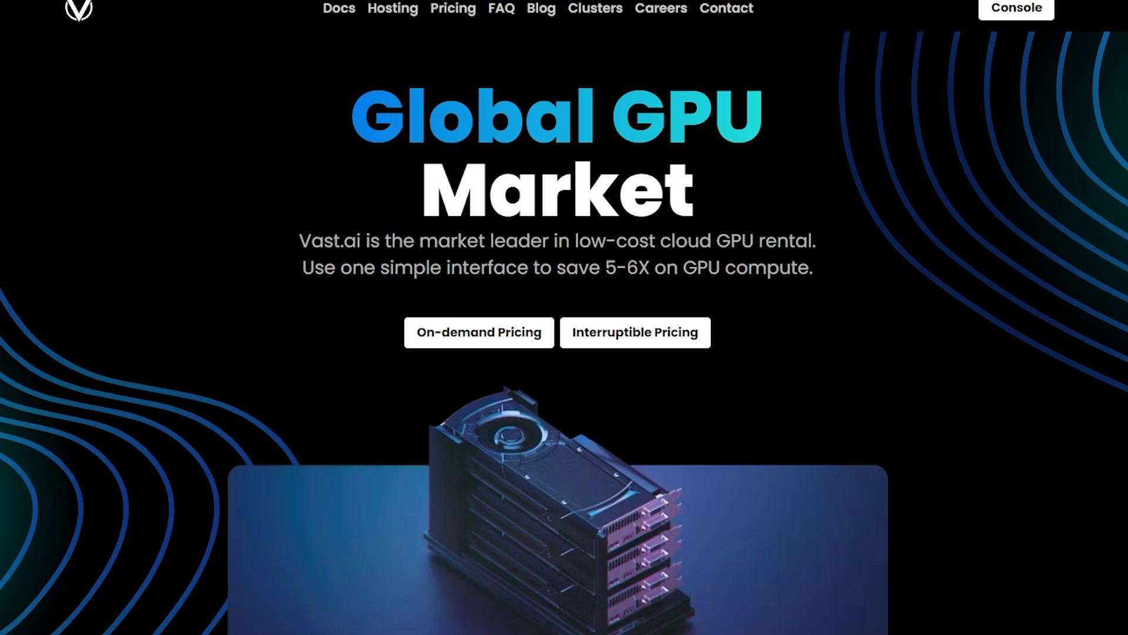
scroll(down, 3)
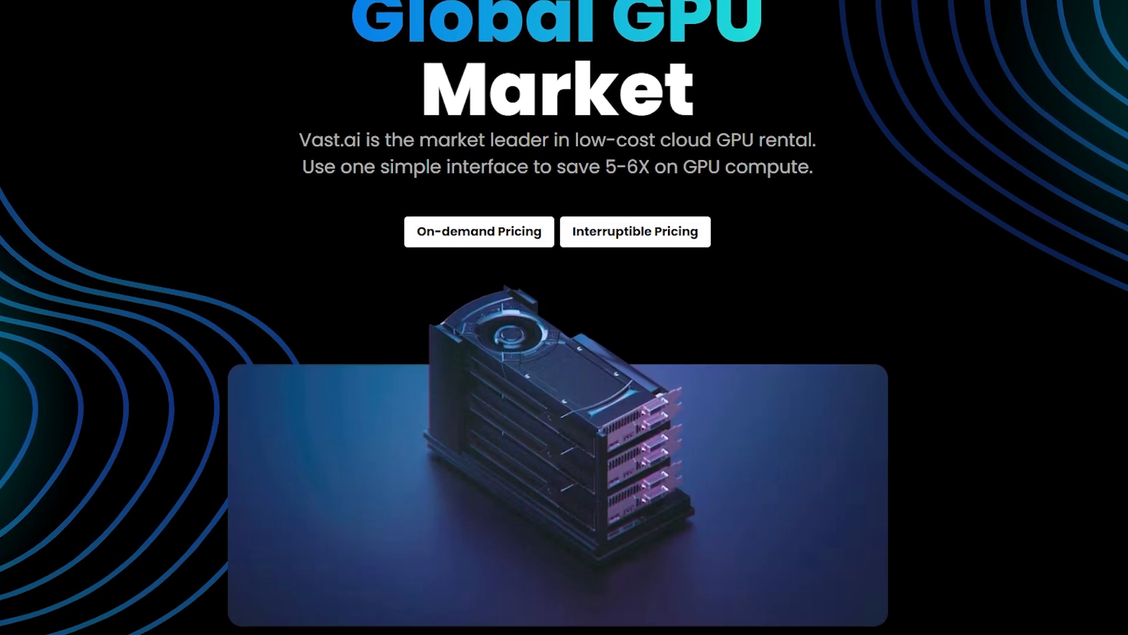
scroll(down, 3)
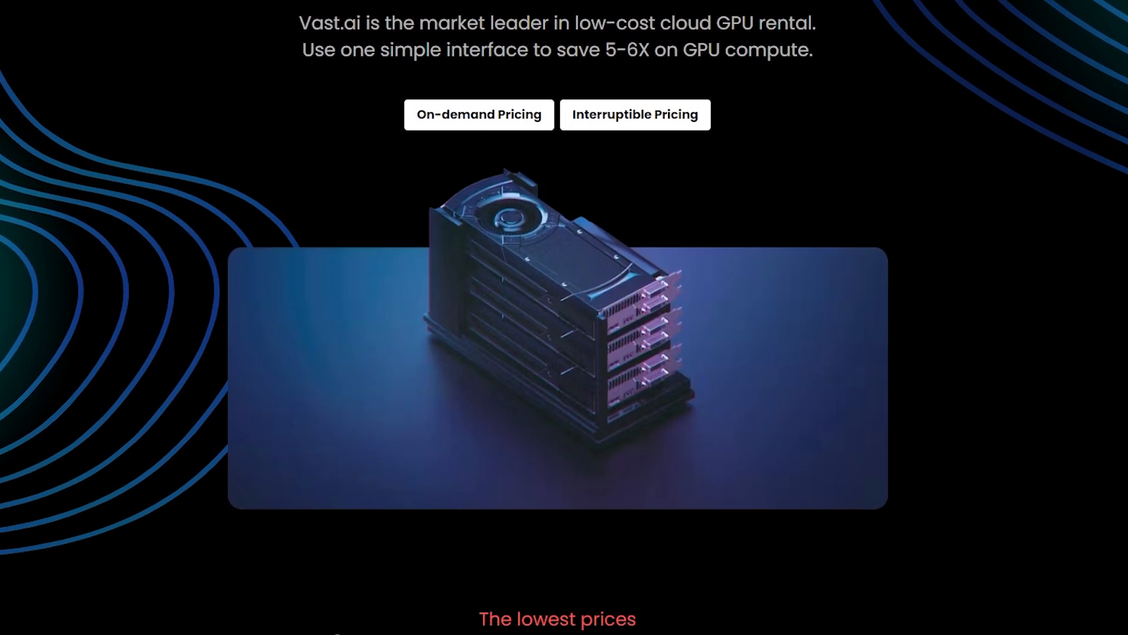
scroll(down, 3)
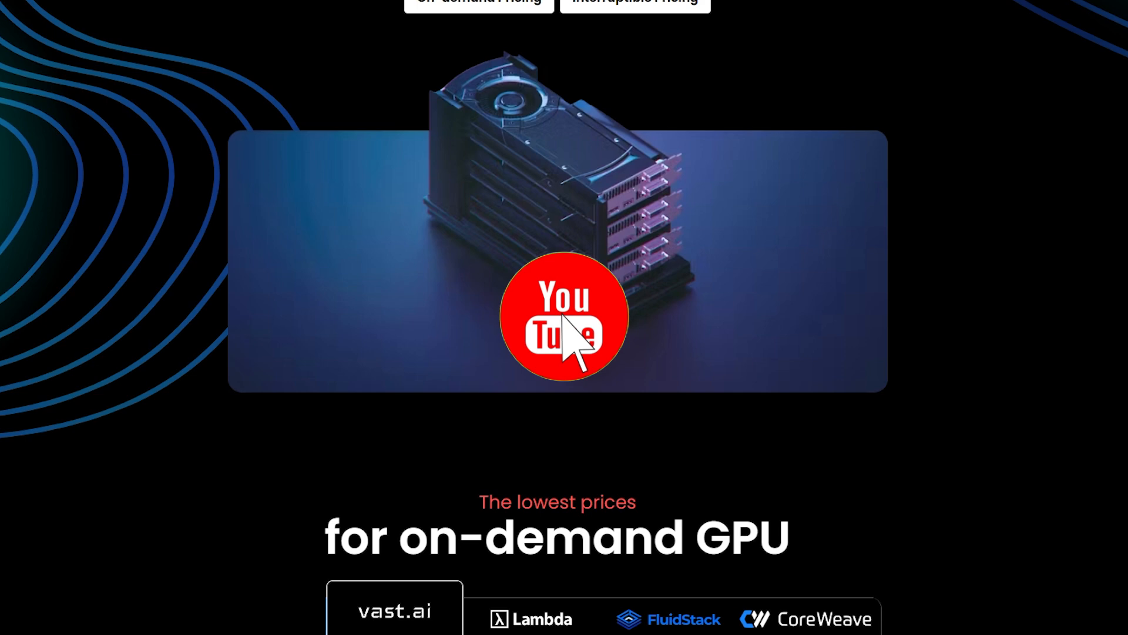
scroll(down, 3)
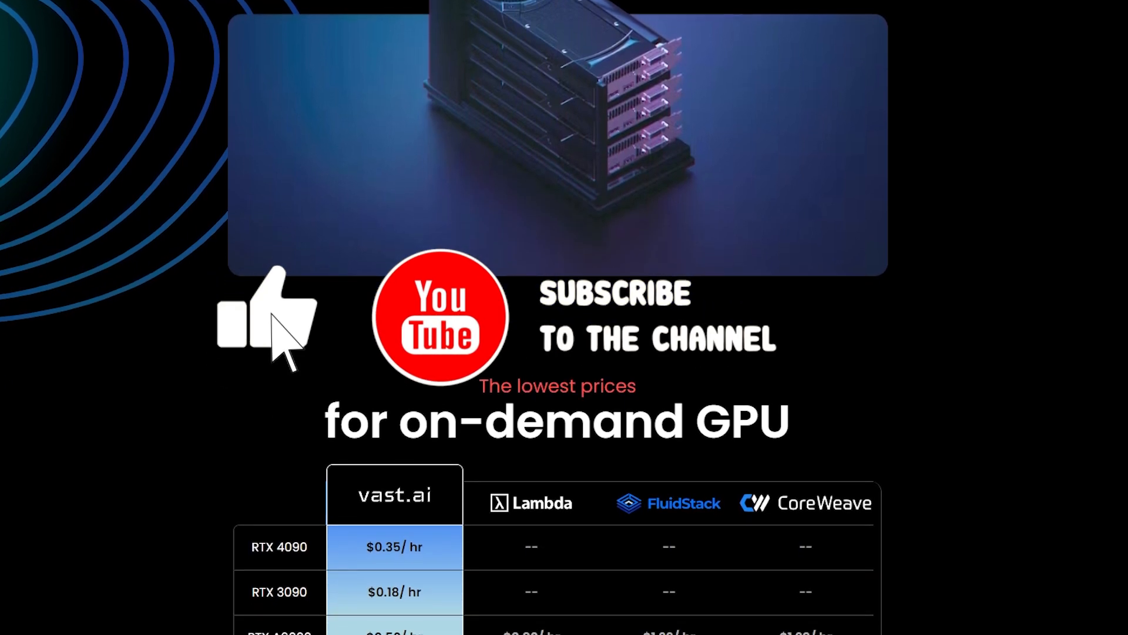
scroll(down, 3)
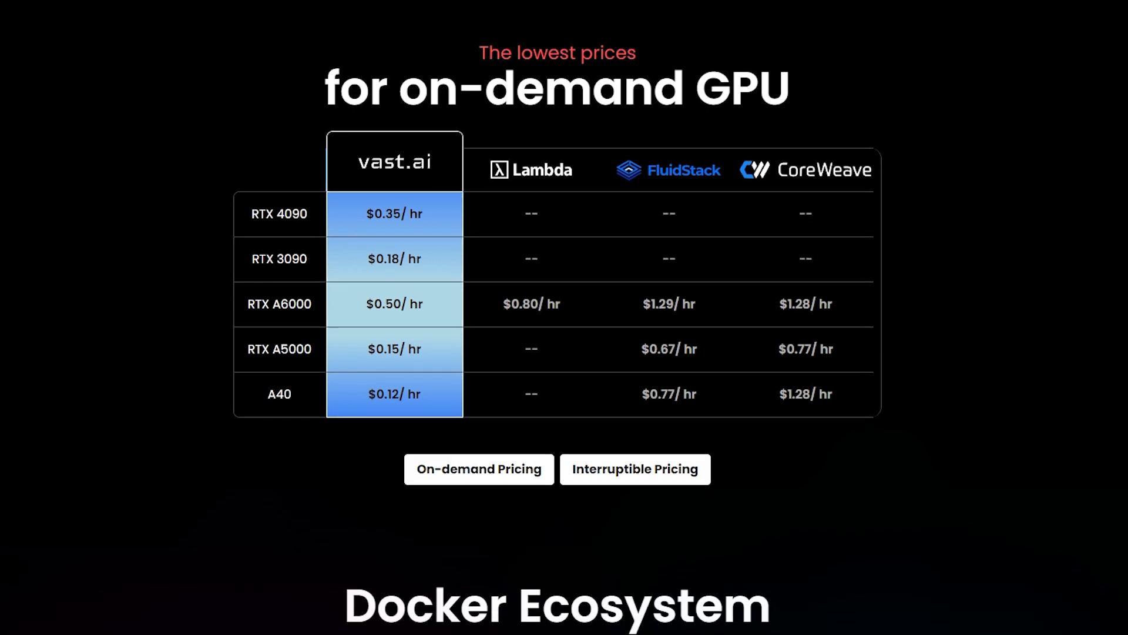
scroll(down, 3)
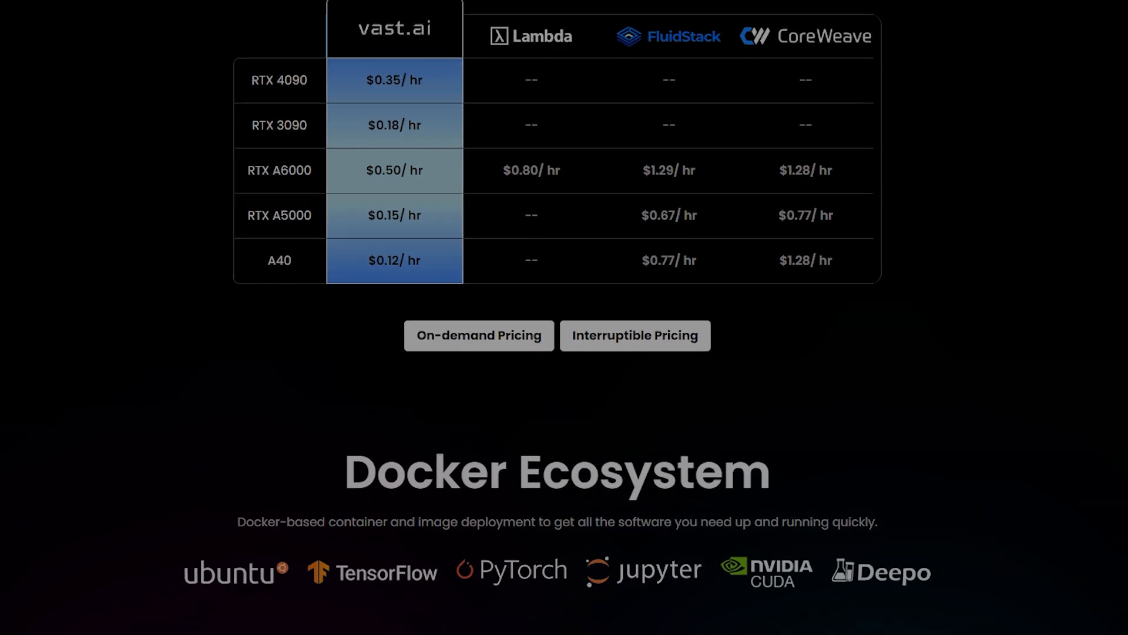